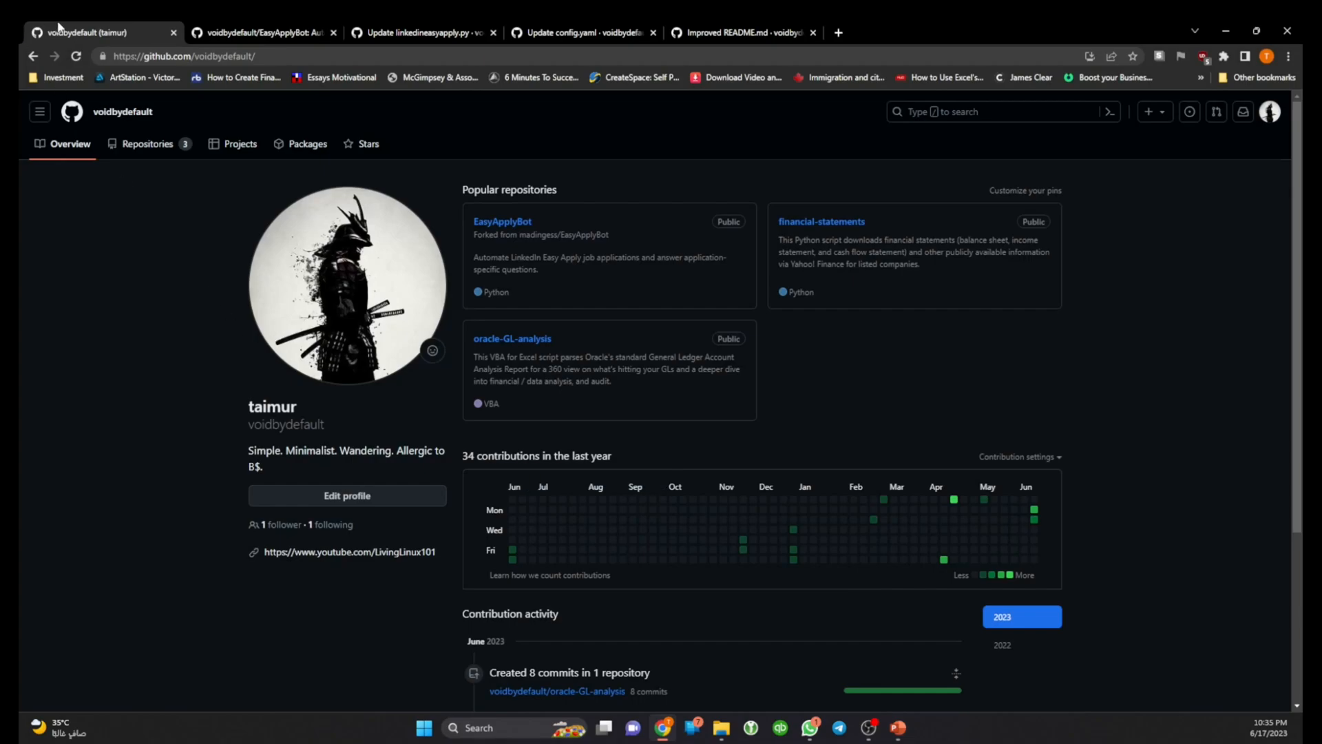
{"action": "mouse_move", "coordinate": [204, 218]}
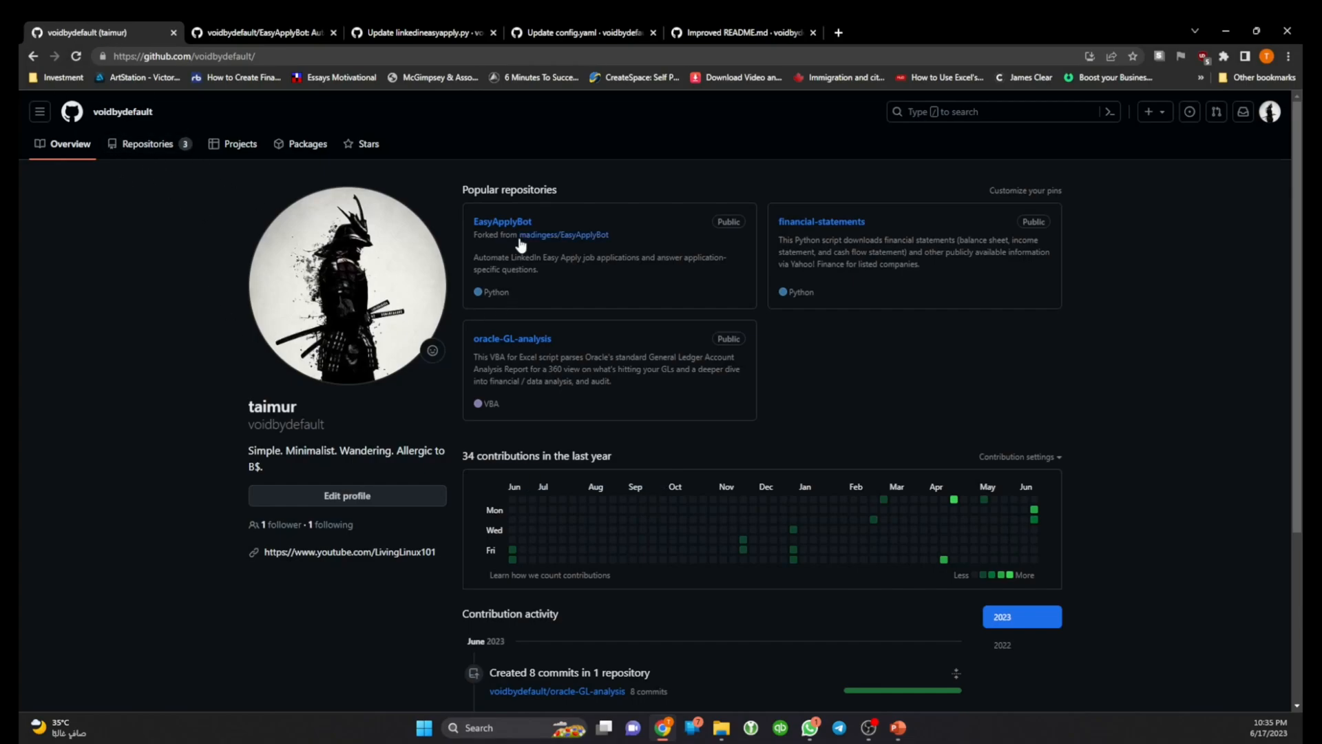
Step: Open the forked EasyApplyBot repository from the Popular repositories cards
{"action": "left_click", "coordinate": [502, 220]}
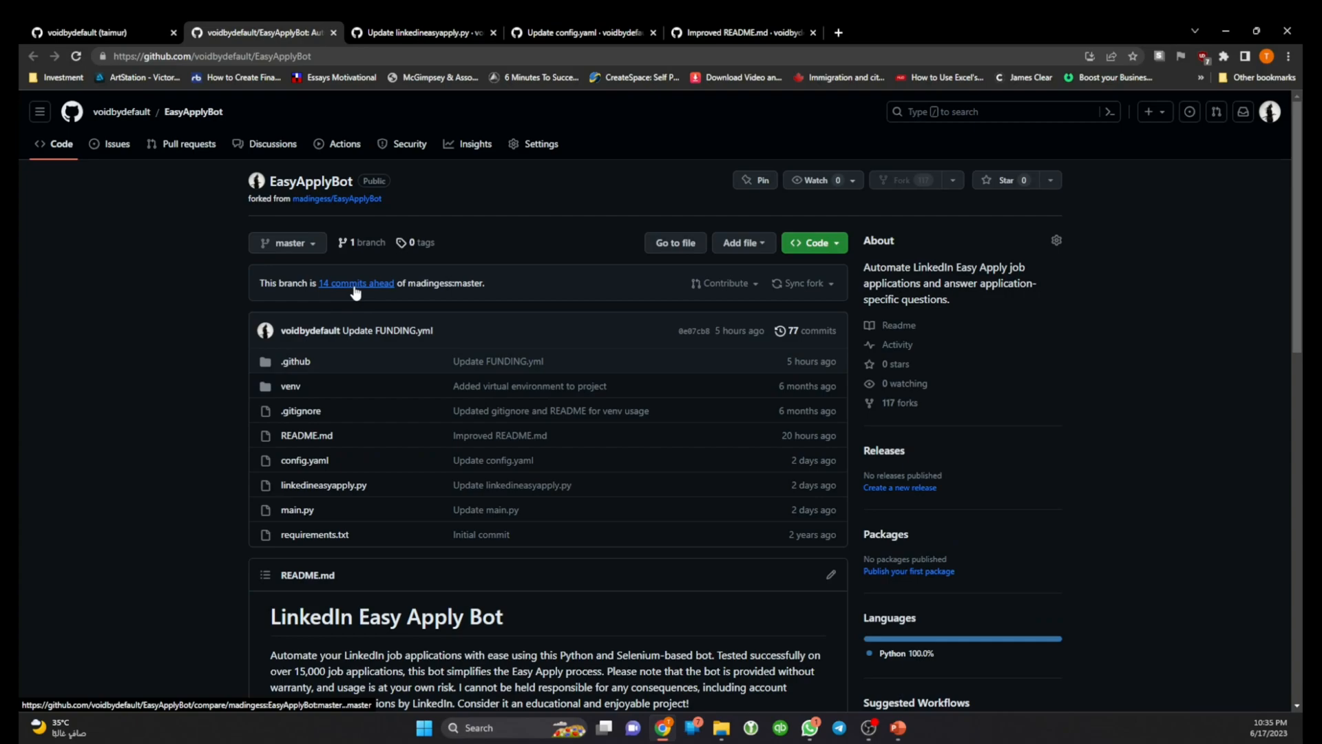
{"action": "scroll", "scroll_direction": "down", "scroll_amount": 3}
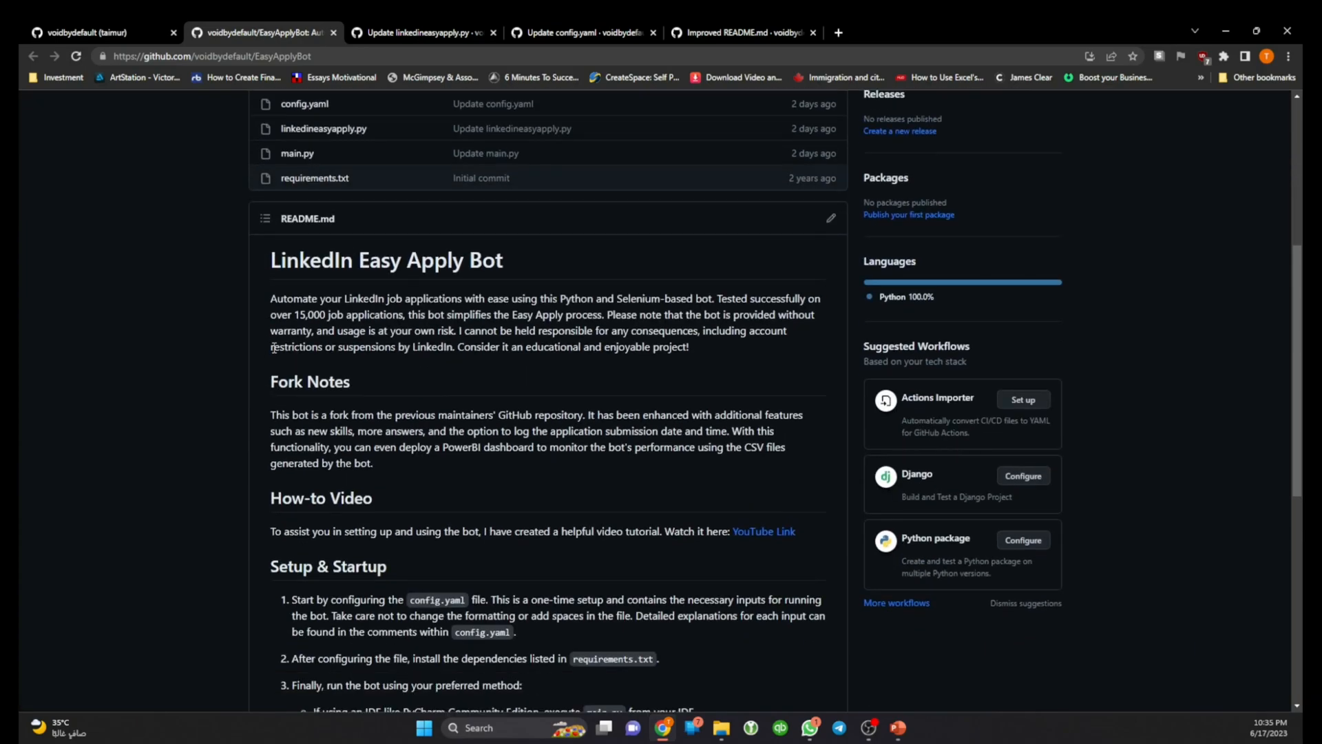
{"action": "scroll", "scroll_direction": "down", "scroll_amount": 3}
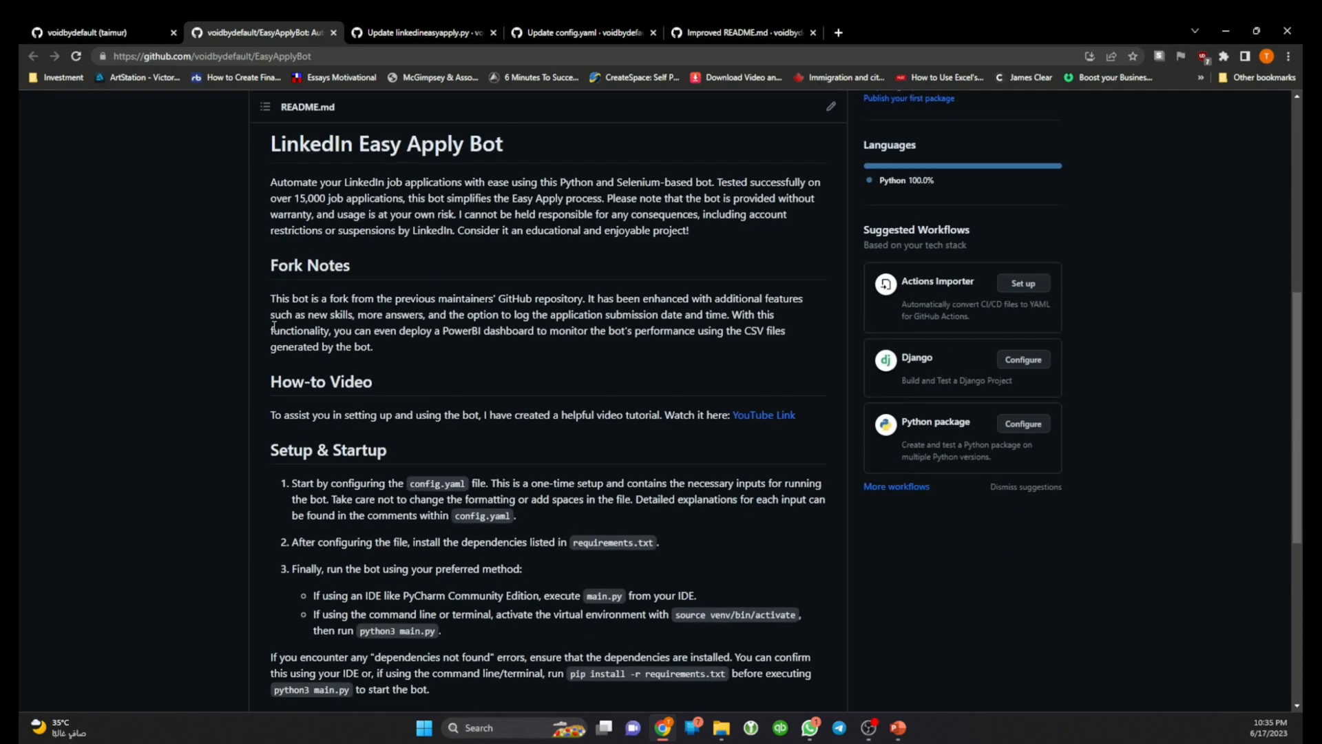
{"action": "scroll", "scroll_direction": "down", "scroll_amount": 3}
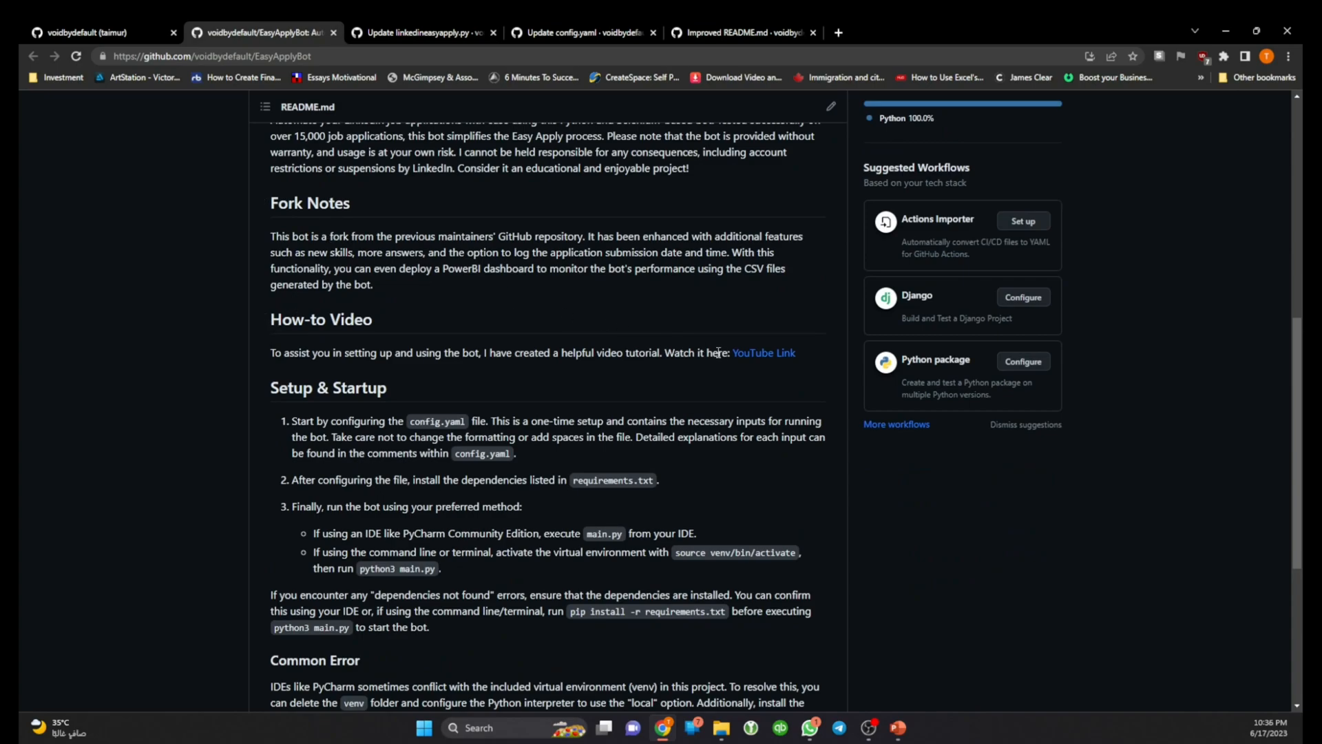
{"action": "mouse_move", "coordinate": [762, 353]}
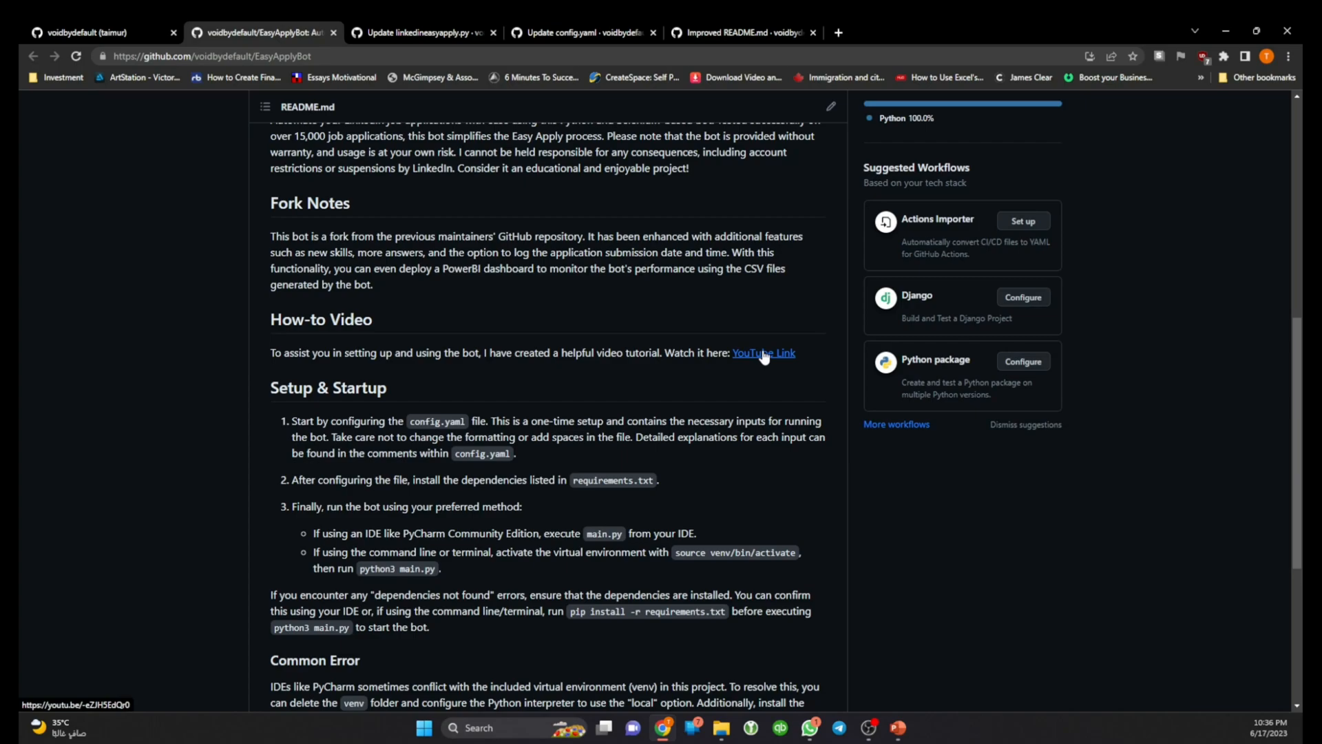
{"action": "left_click", "coordinate": [761, 352]}
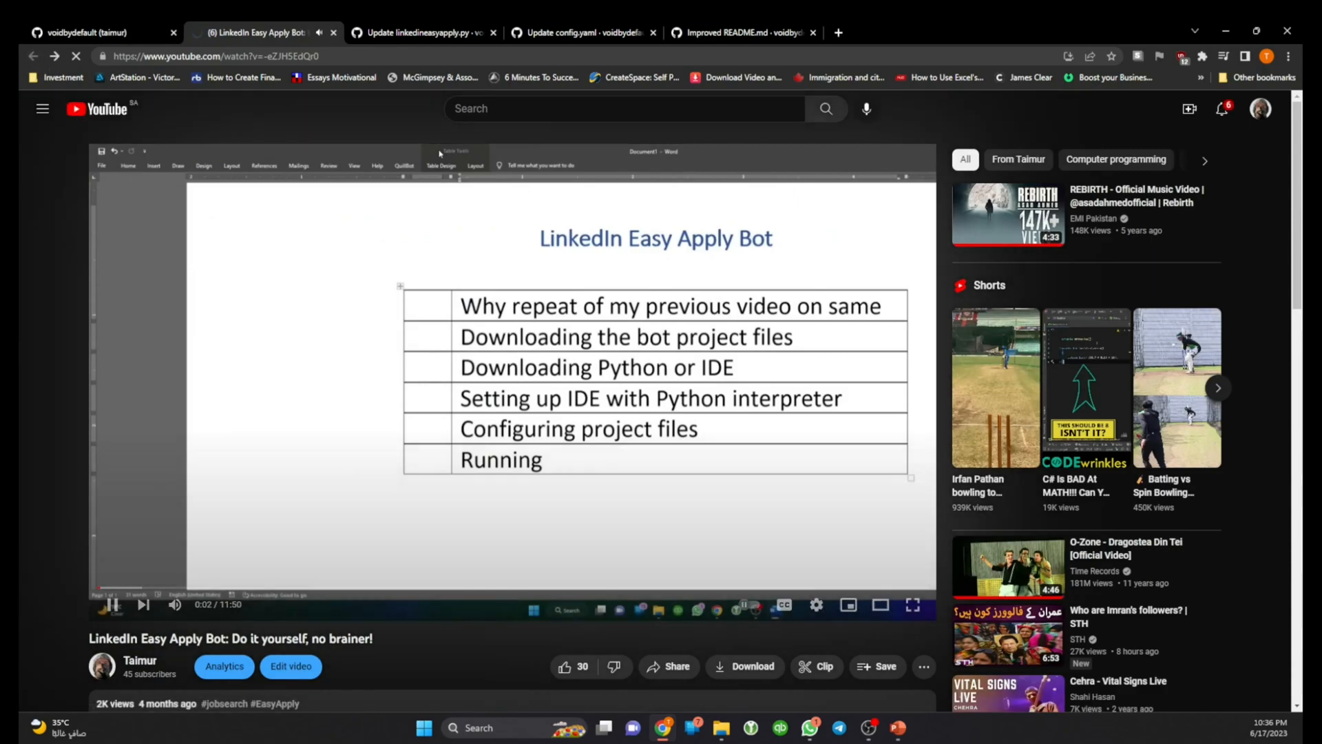
{"action": "left_click", "coordinate": [262, 32]}
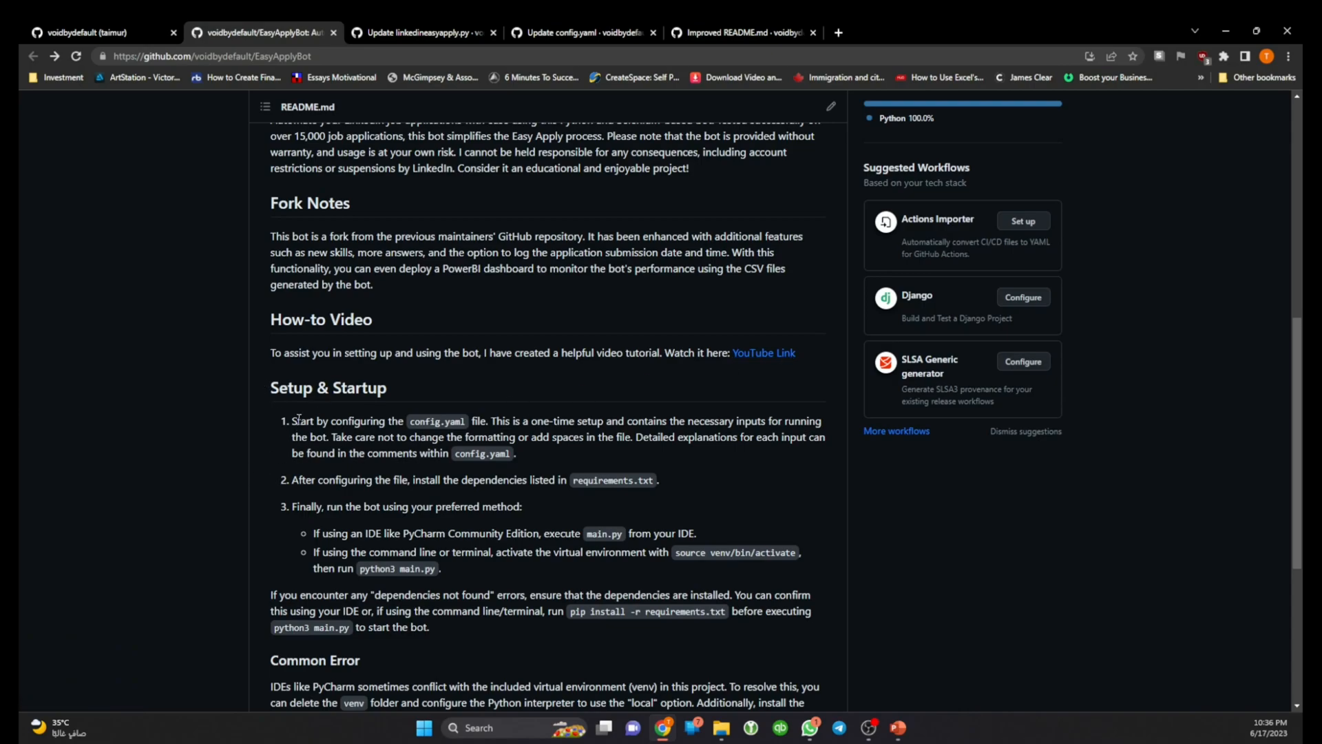
{"action": "scroll", "scroll_direction": "down", "scroll_amount": 3}
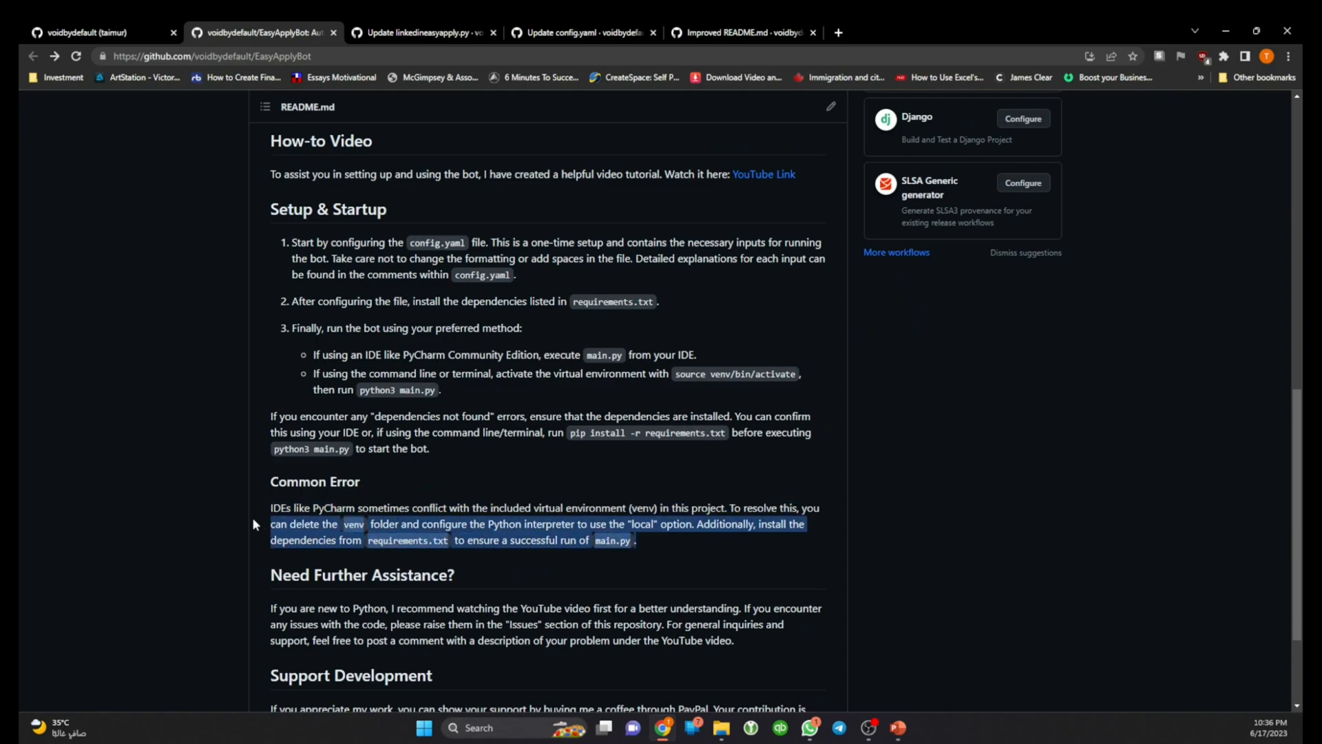
{"action": "scroll", "scroll_direction": "down", "scroll_amount": 3}
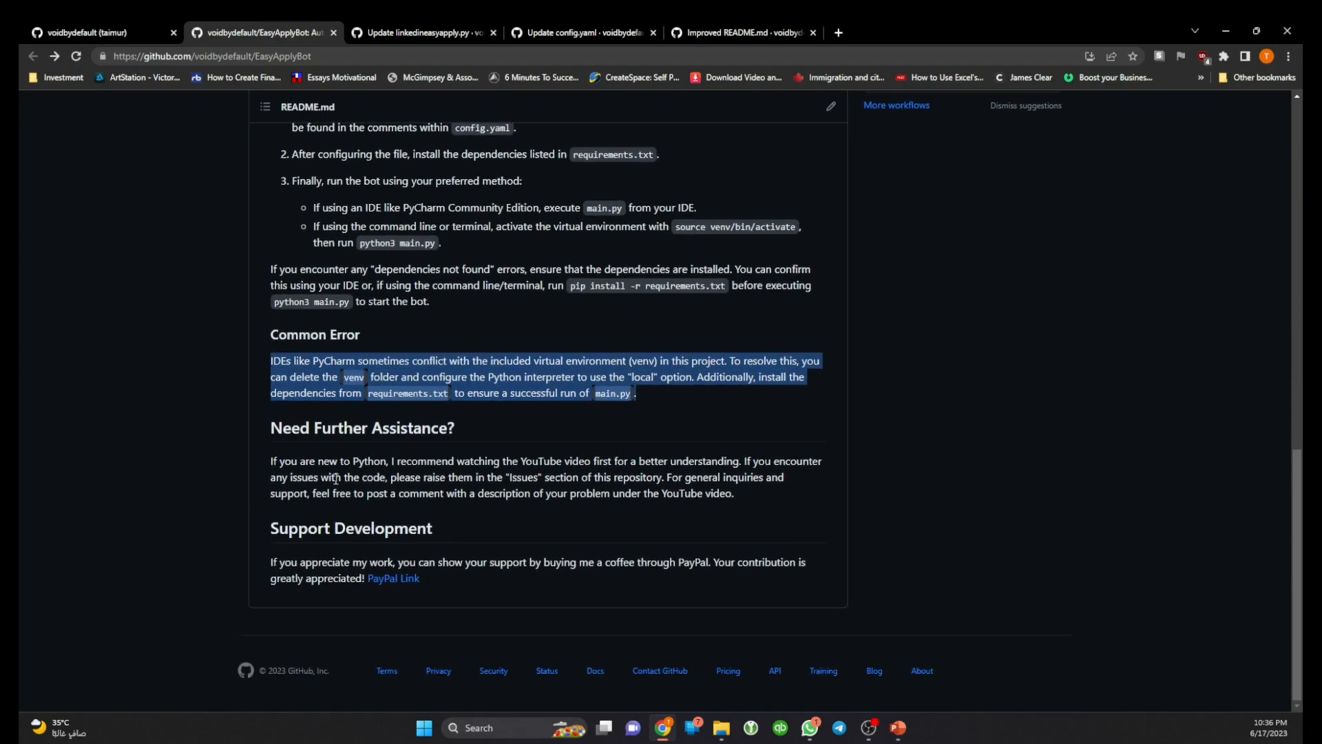
{"action": "mouse_move", "coordinate": [325, 576]}
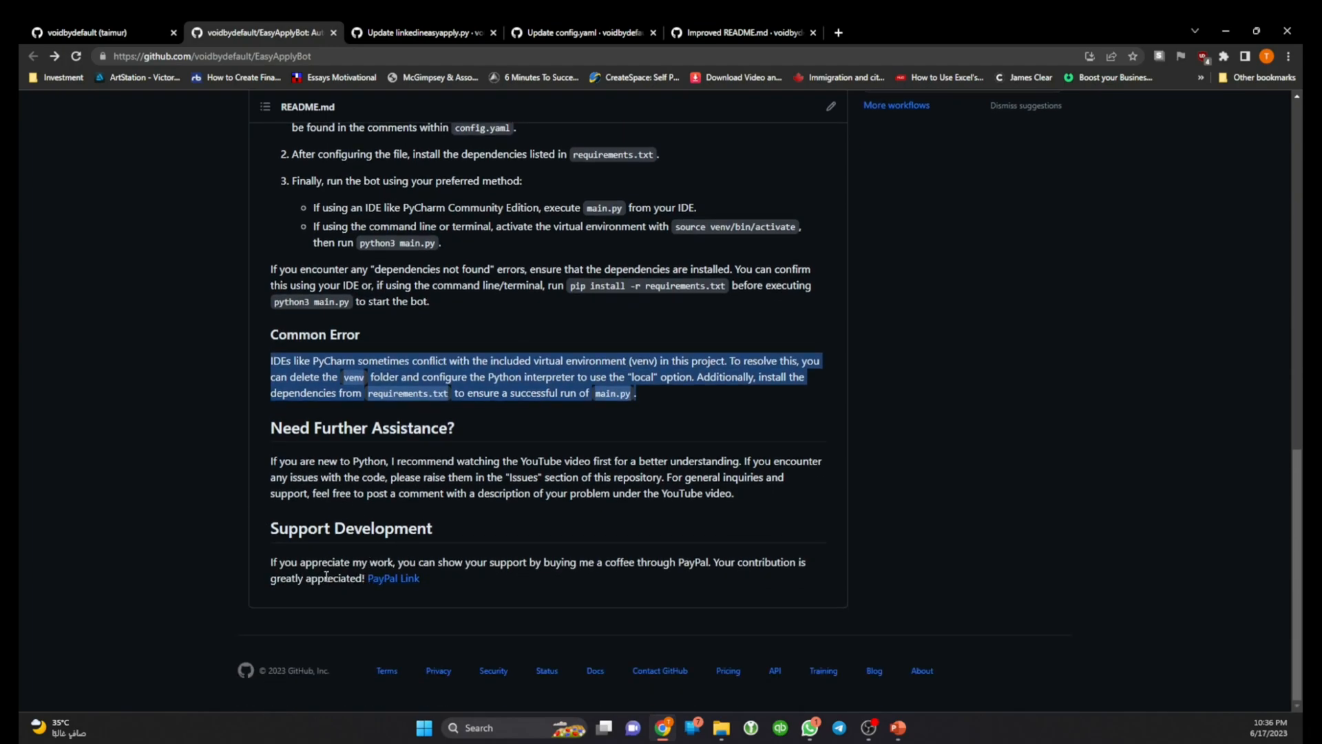
{"action": "mouse_move", "coordinate": [327, 564]}
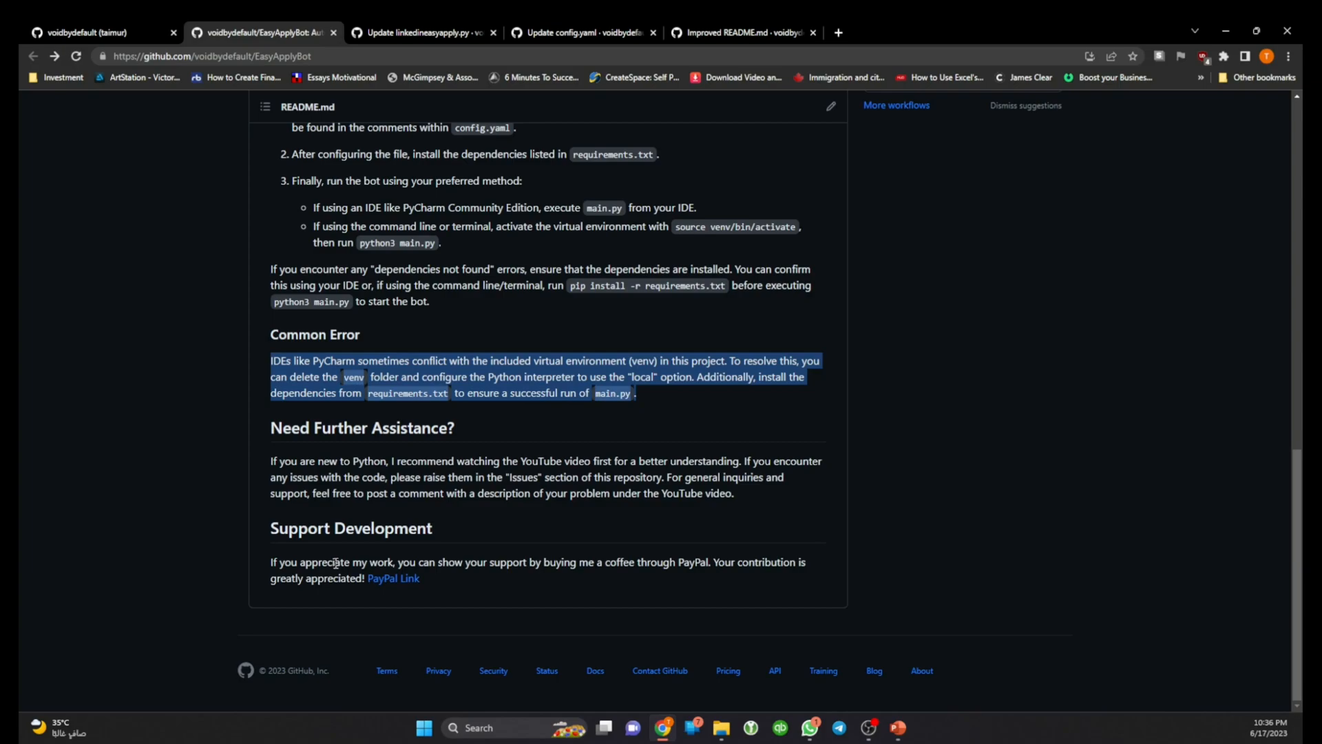
{"action": "mouse_move", "coordinate": [393, 578]}
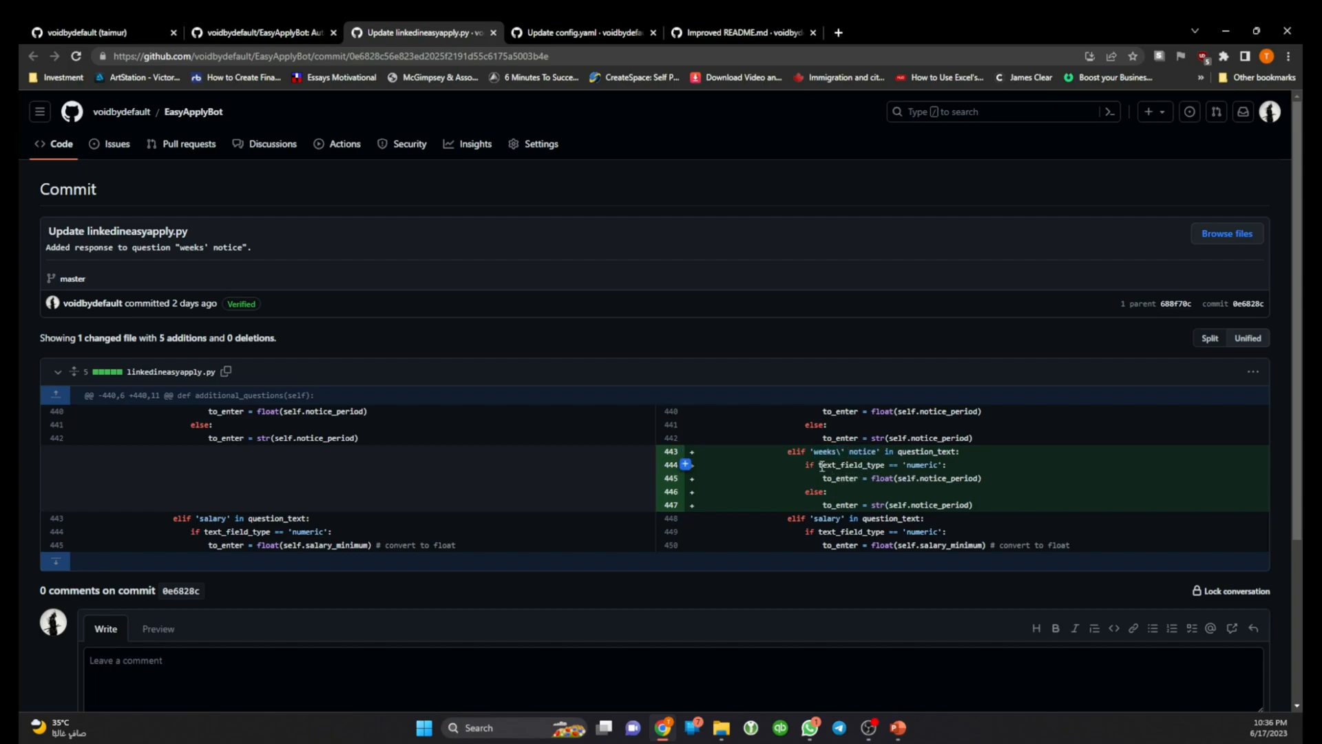
Step: Highlight the added weeks' notice answer lines and the word float in the salary line
{"action": "left_click_drag", "start_coordinate": [820, 465], "coordinate": [947, 465]}
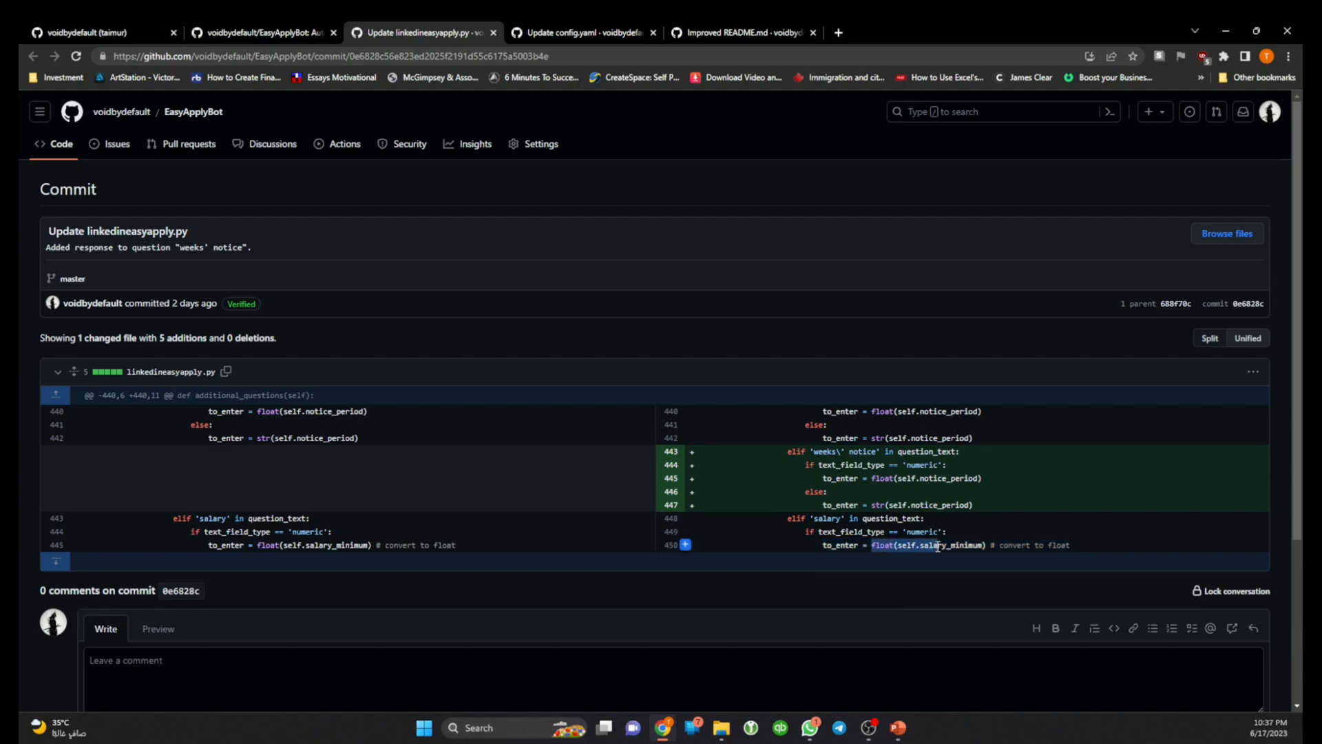
{"action": "double_click", "coordinate": [945, 545]}
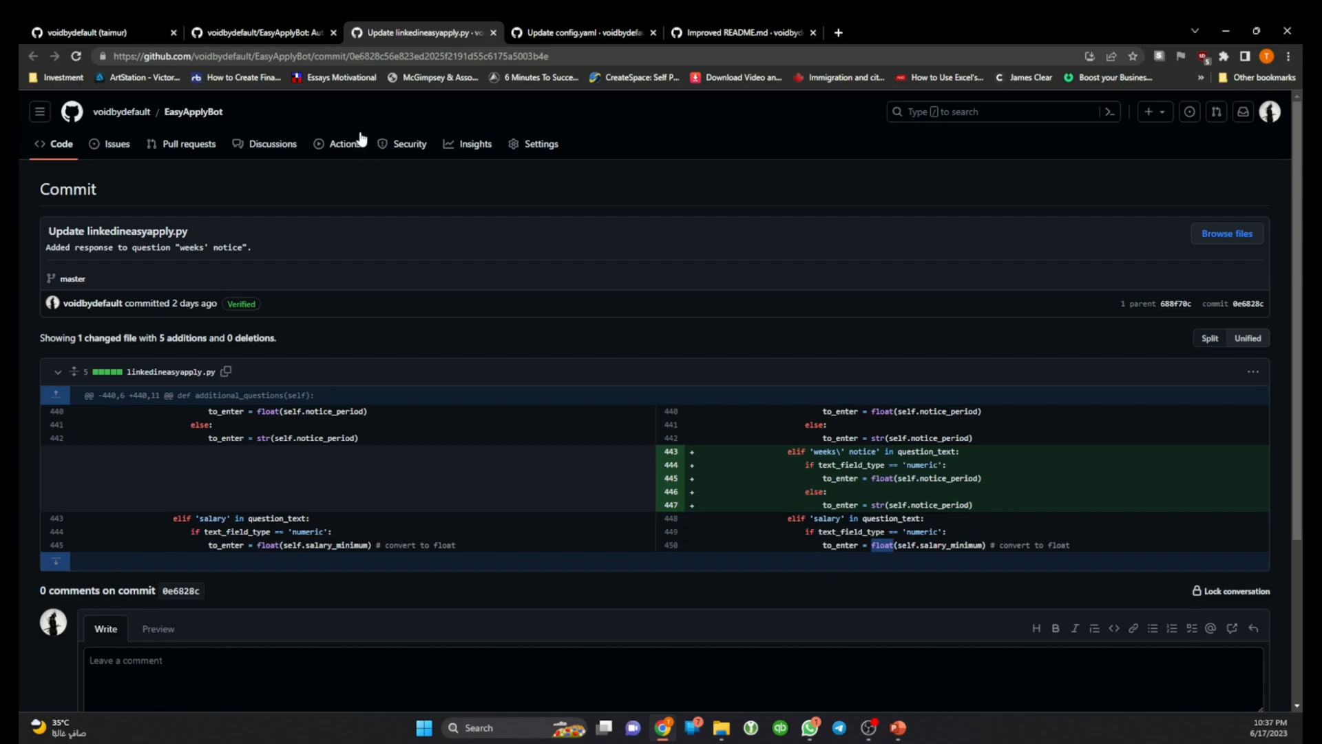
Step: View the config.yaml commit diff and highlight the new noticePeriod parameter comment
{"action": "left_click", "coordinate": [581, 31]}
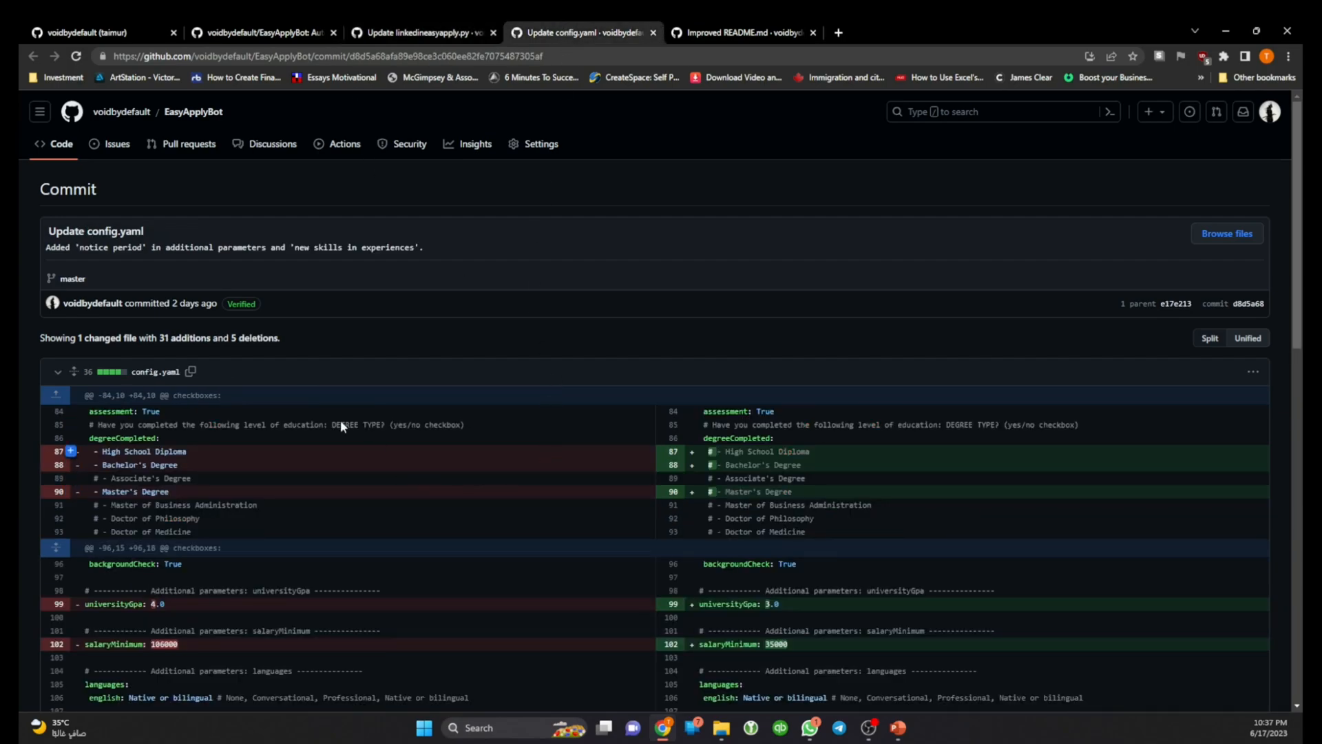
{"action": "mouse_move", "coordinate": [865, 501]}
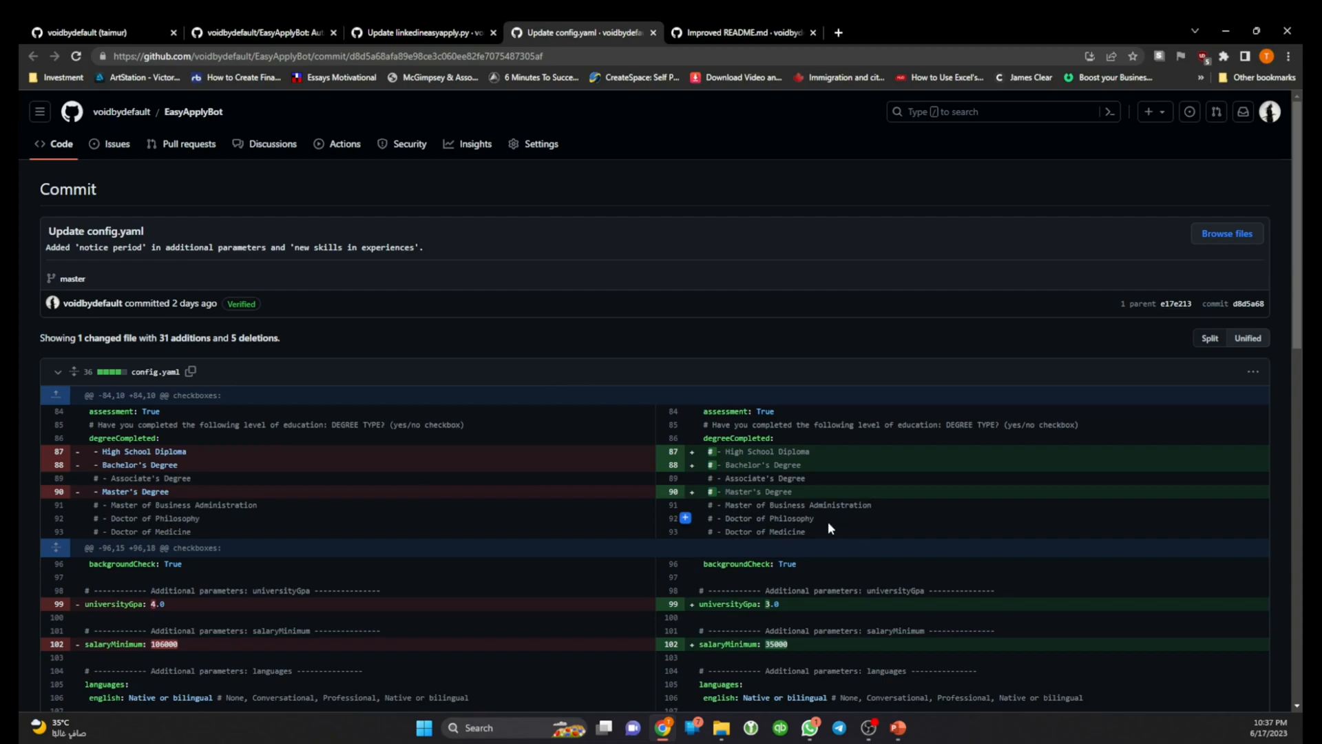
{"action": "scroll", "scroll_direction": "down", "scroll_amount": 3}
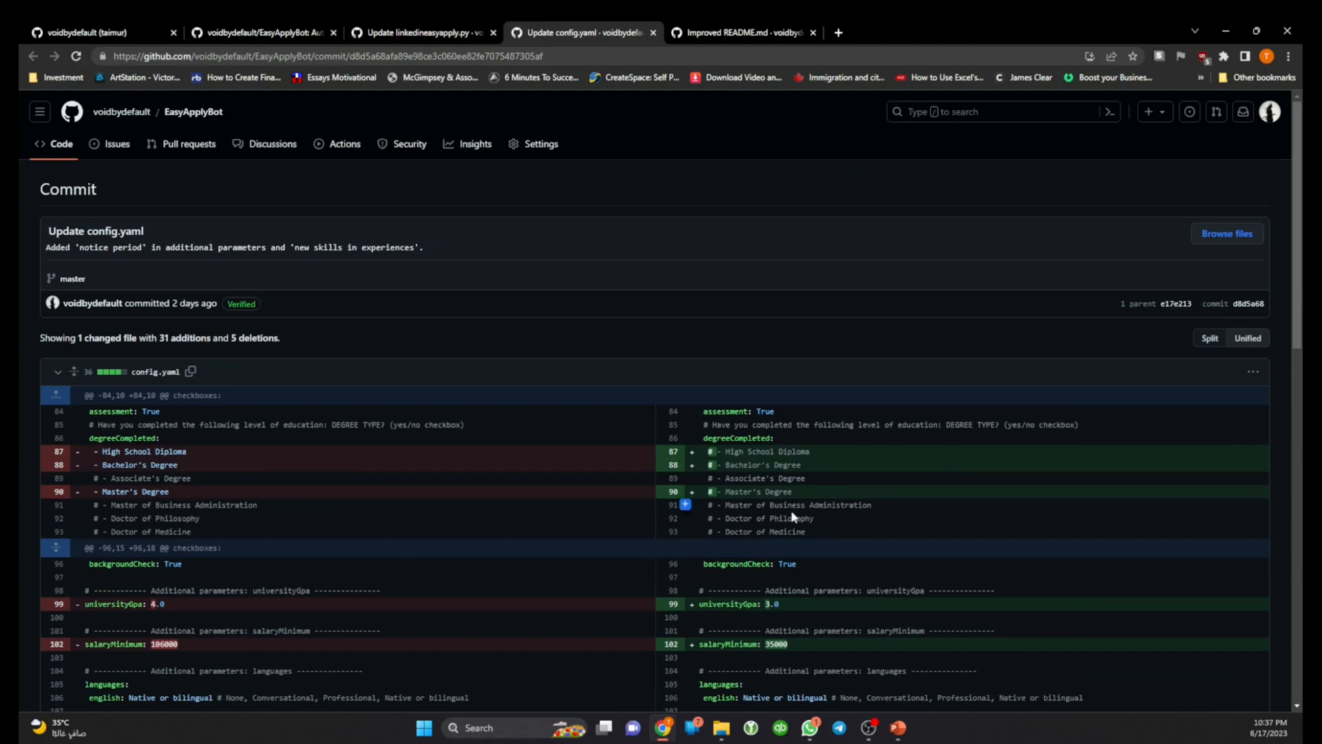
{"action": "mouse_move", "coordinate": [849, 495]}
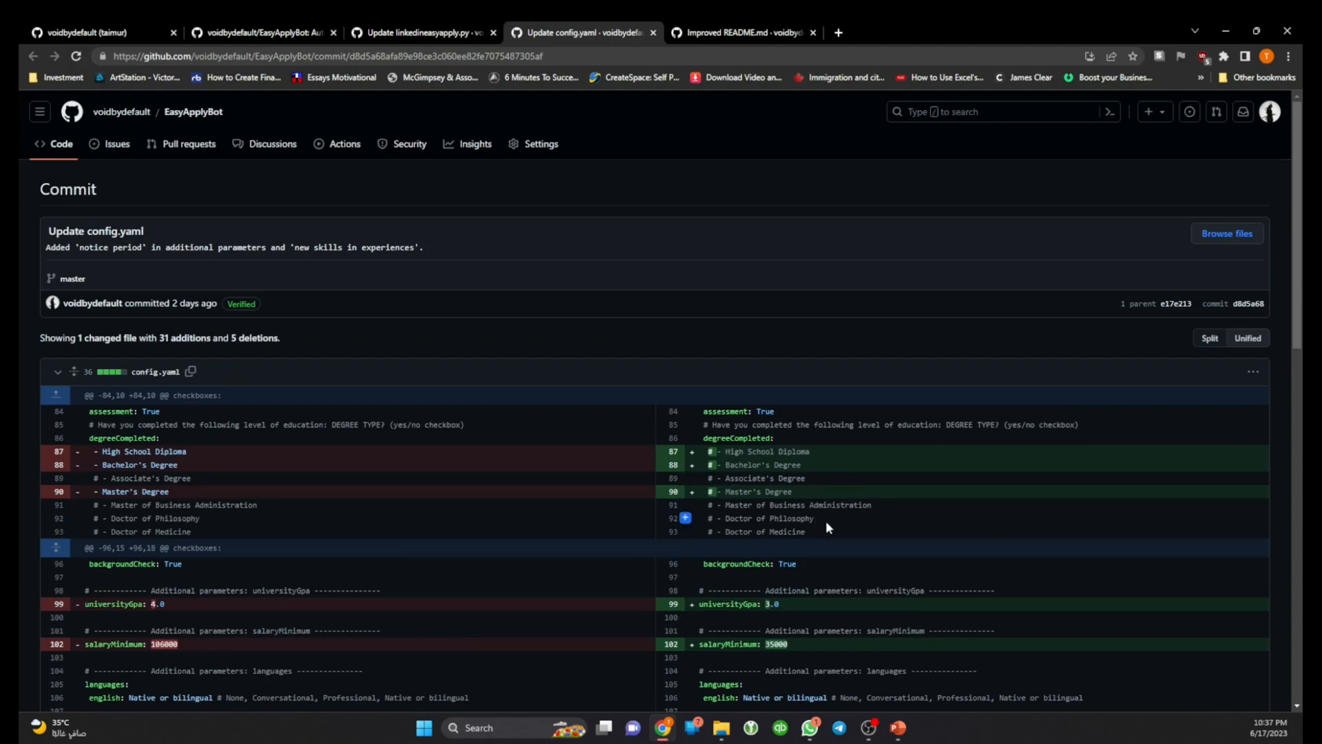
{"action": "scroll", "scroll_direction": "down", "scroll_amount": 3}
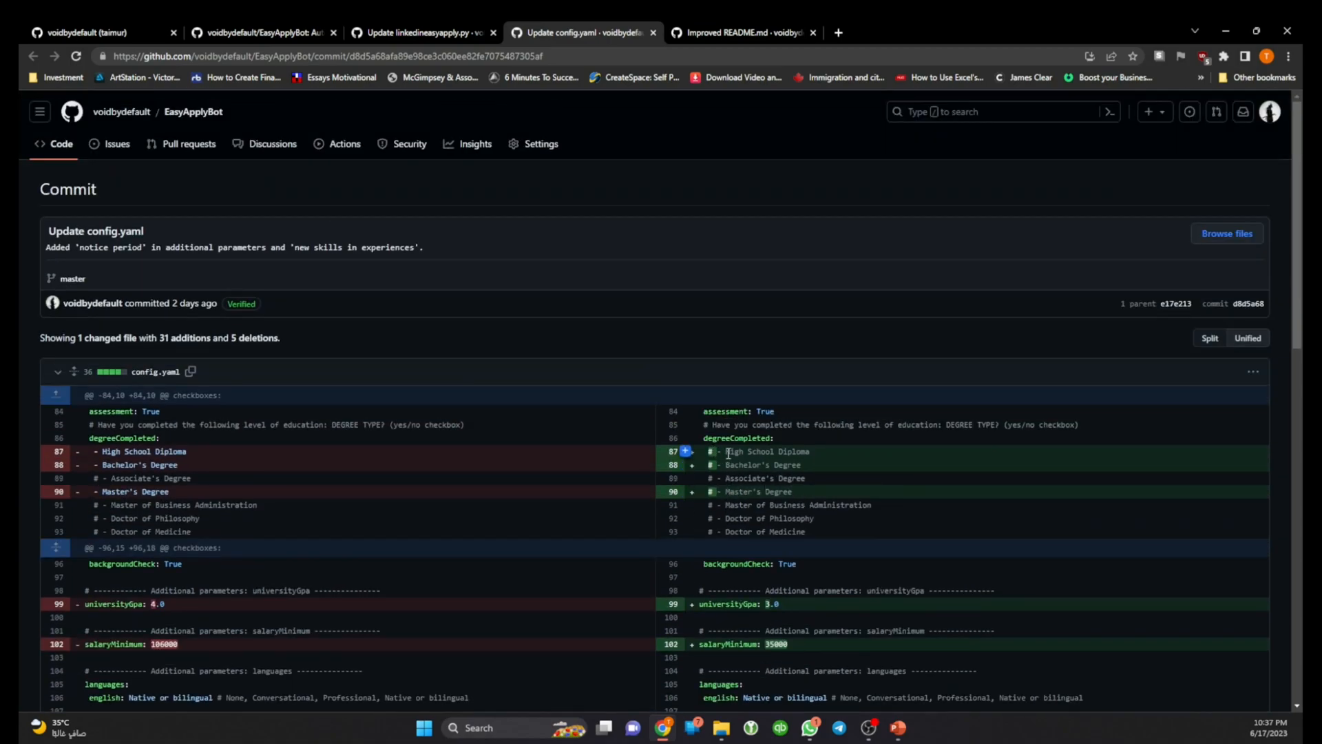
{"action": "scroll", "scroll_direction": "down", "scroll_amount": 3}
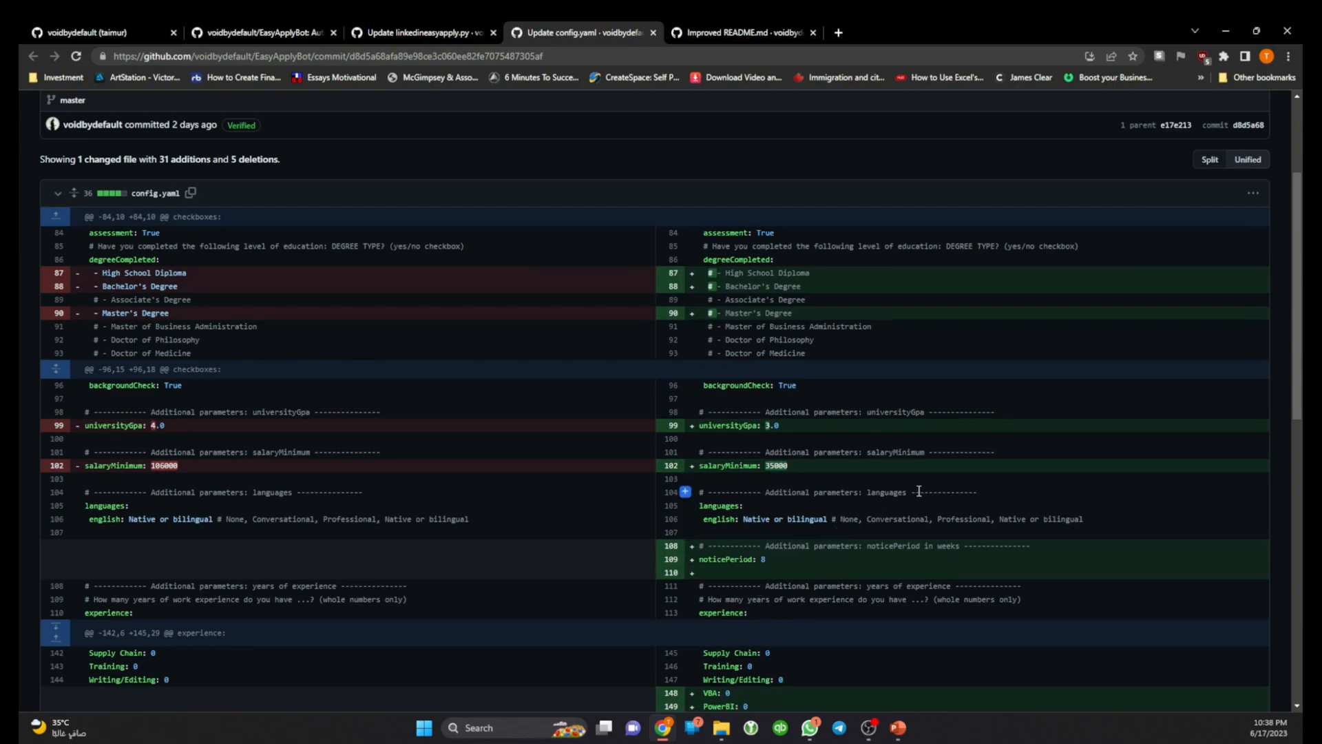
{"action": "scroll", "scroll_direction": "down", "scroll_amount": 3}
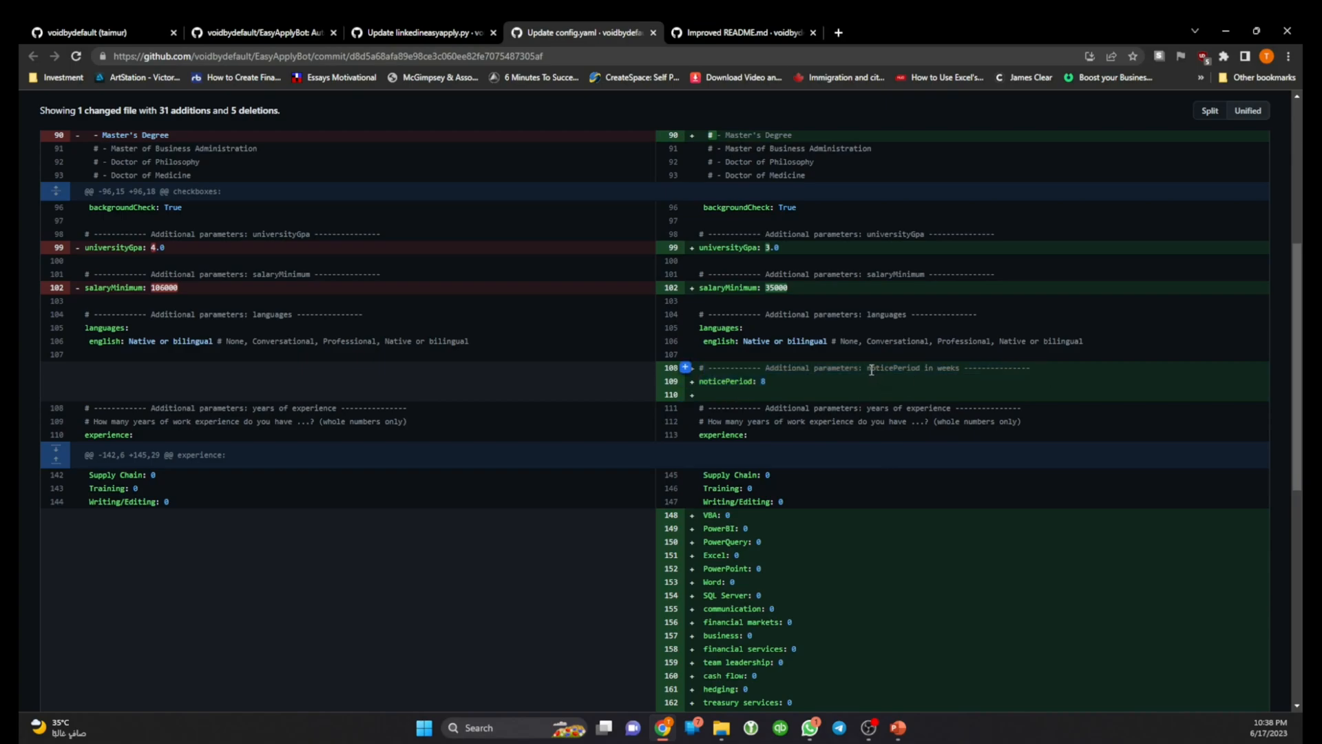
{"action": "double_click", "coordinate": [906, 368]}
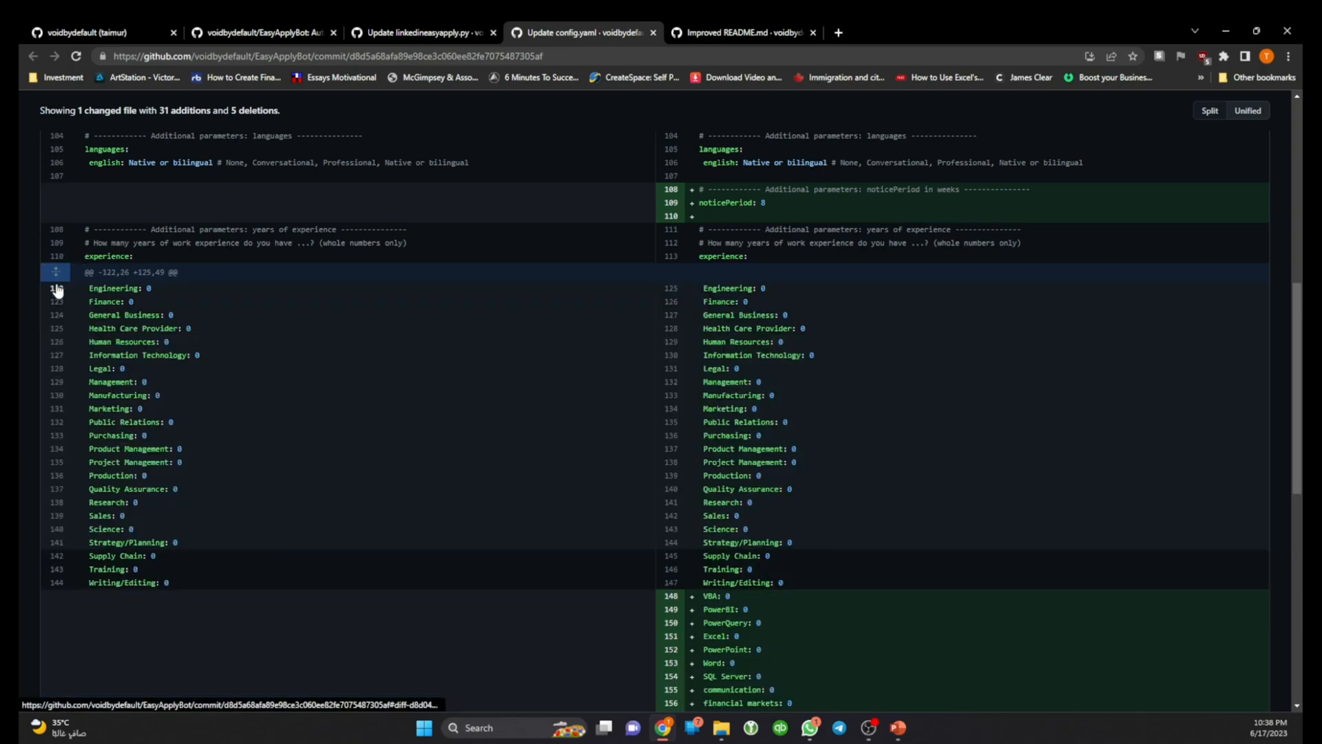
Step: Review the added skills such as VBA, PowerBI, Excel and accounting further down the diff
{"action": "scroll", "scroll_direction": "down", "scroll_amount": 3}
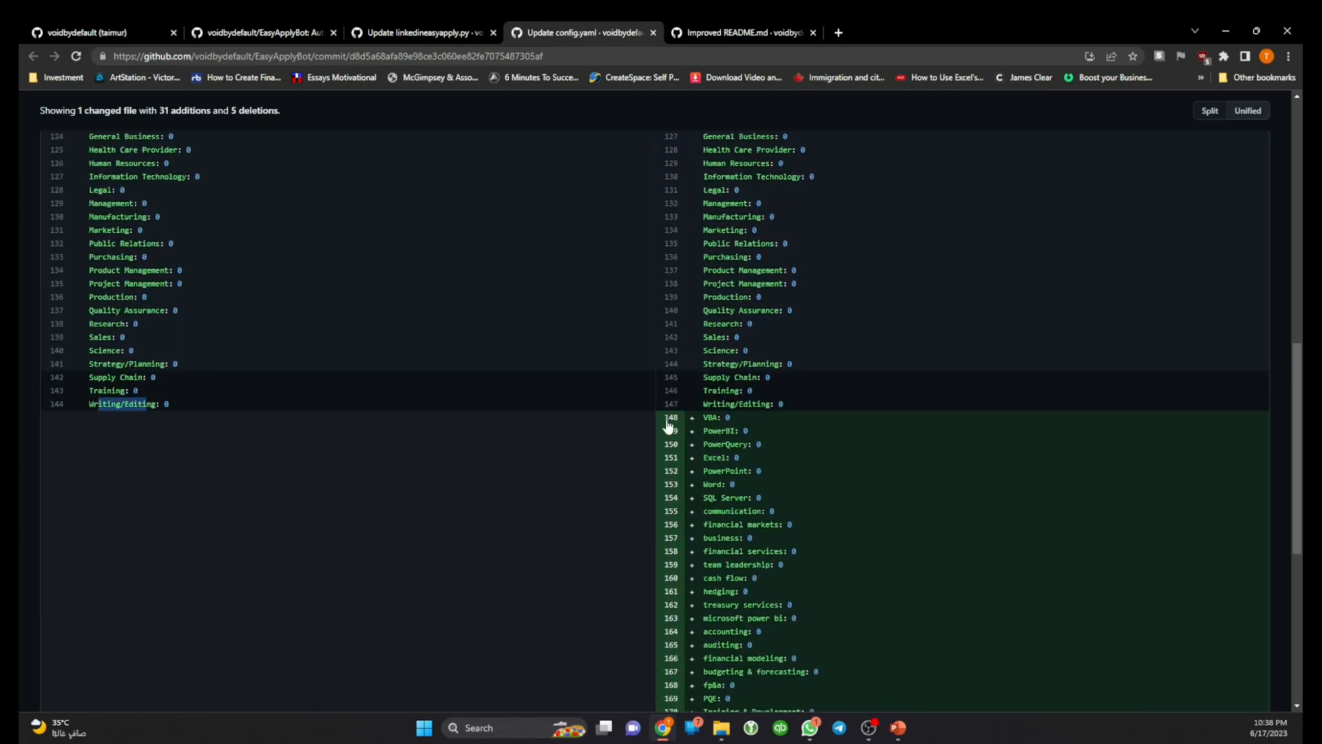
{"action": "scroll", "scroll_direction": "down", "scroll_amount": 3}
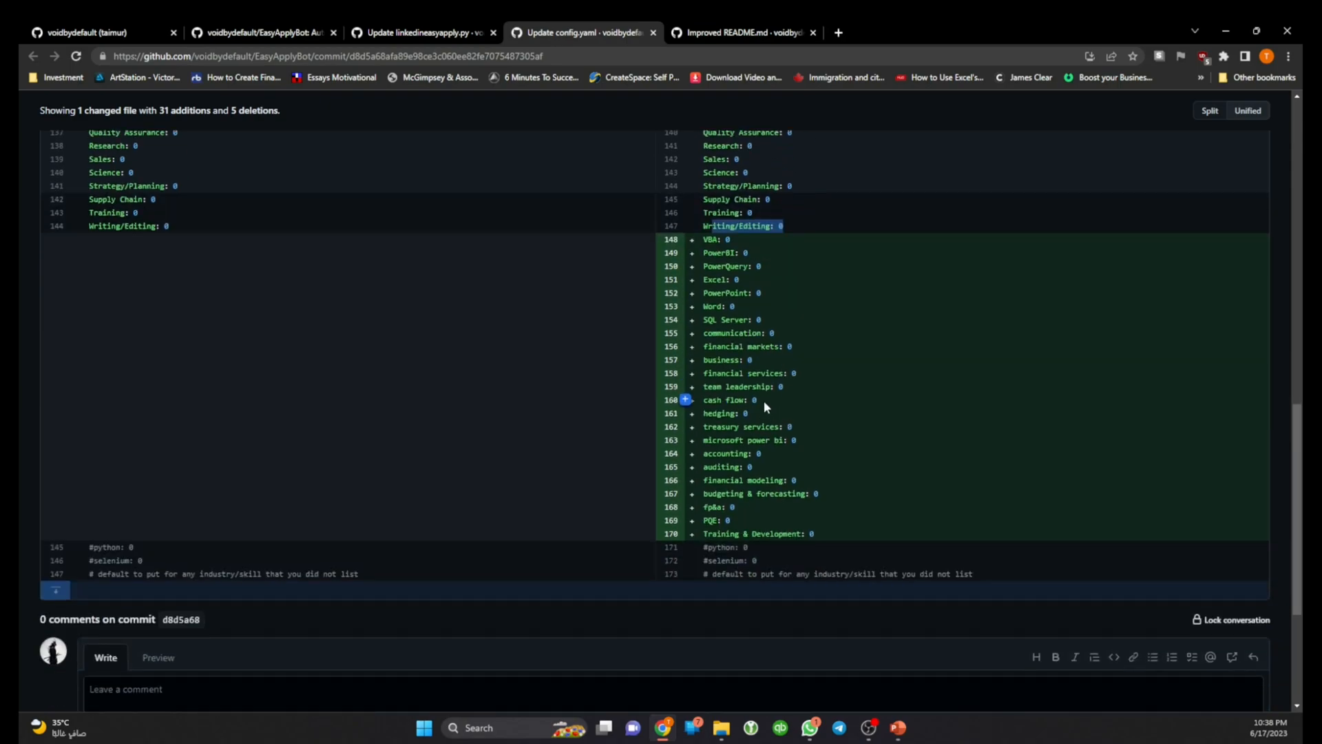
{"action": "mouse_move", "coordinate": [720, 279]}
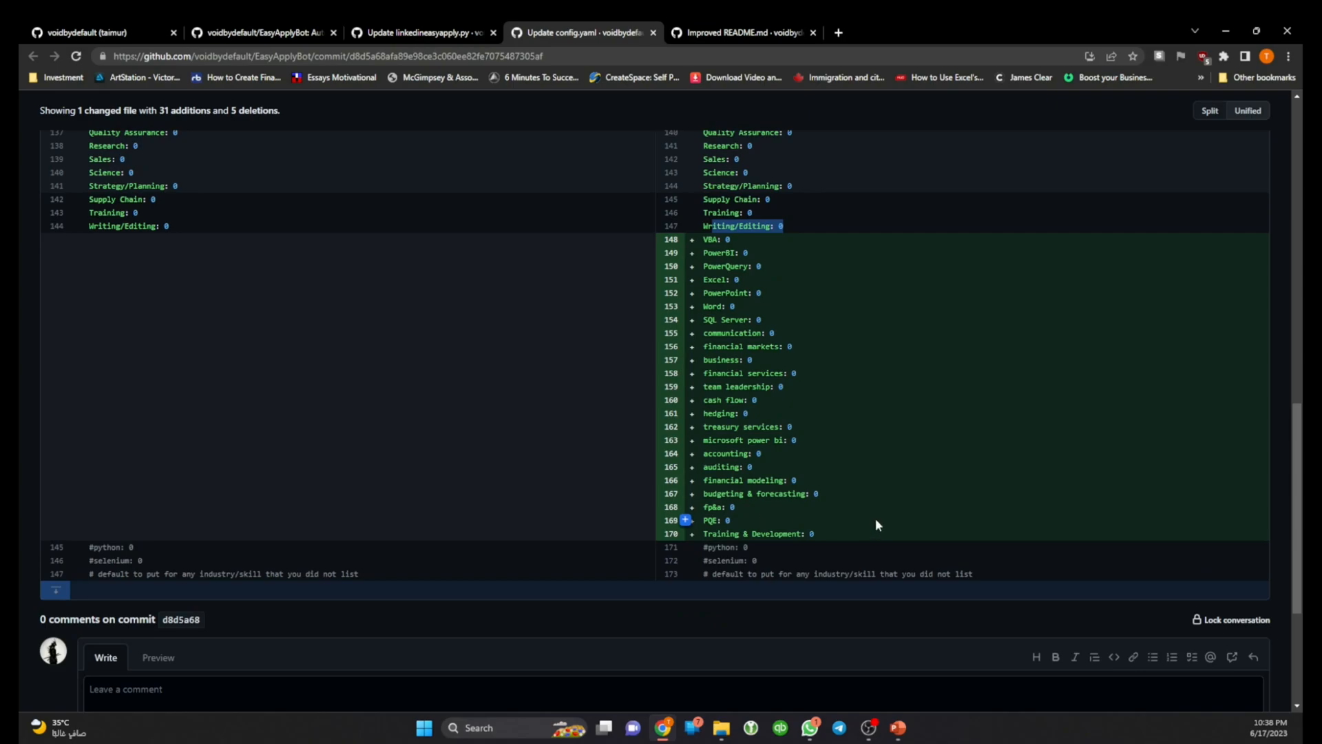
{"action": "mouse_move", "coordinate": [832, 540]}
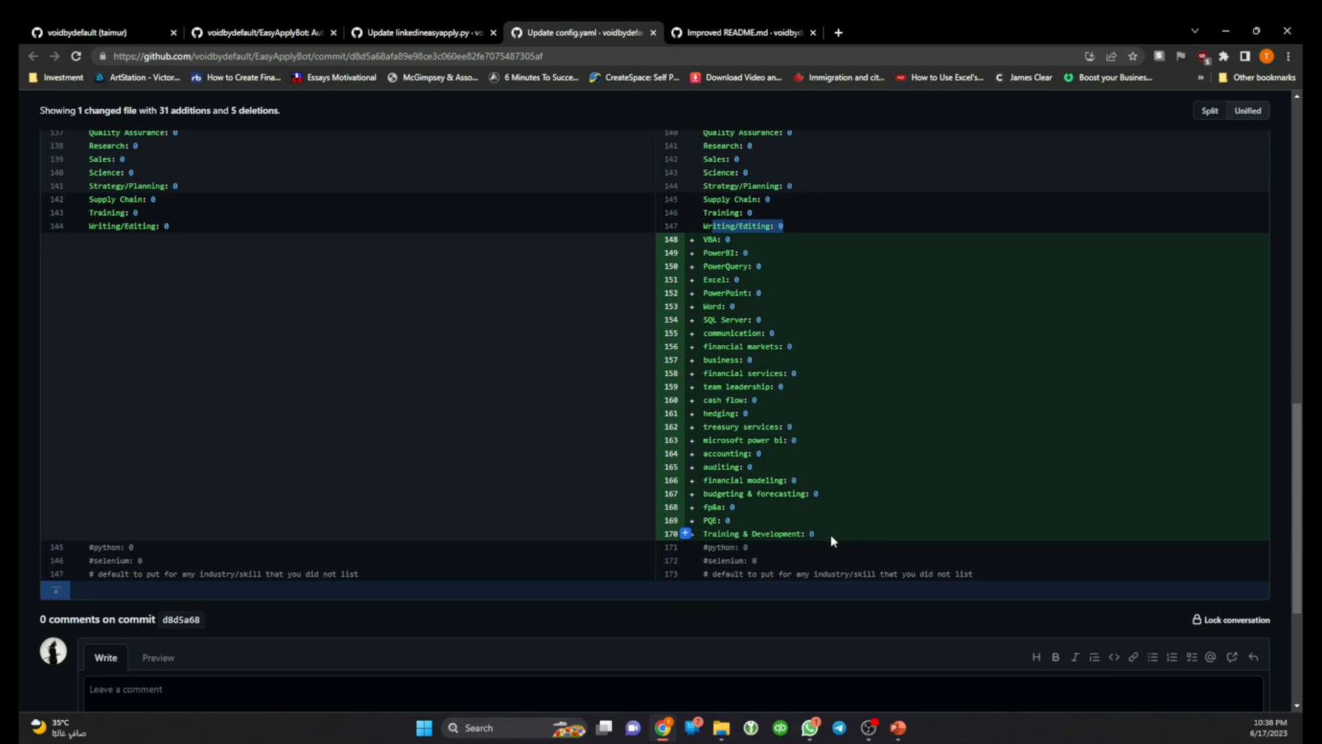
{"action": "mouse_move", "coordinate": [832, 534]}
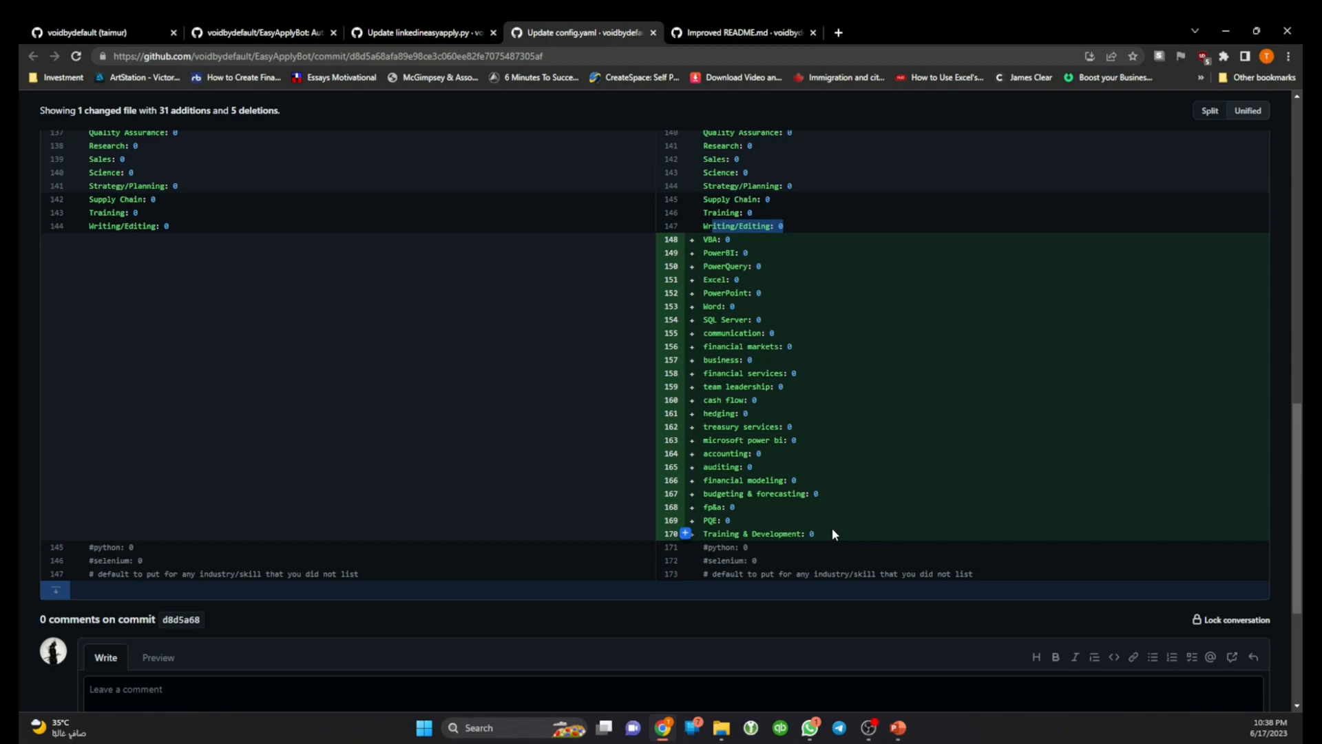
{"action": "scroll", "scroll_direction": "up", "scroll_amount": 3}
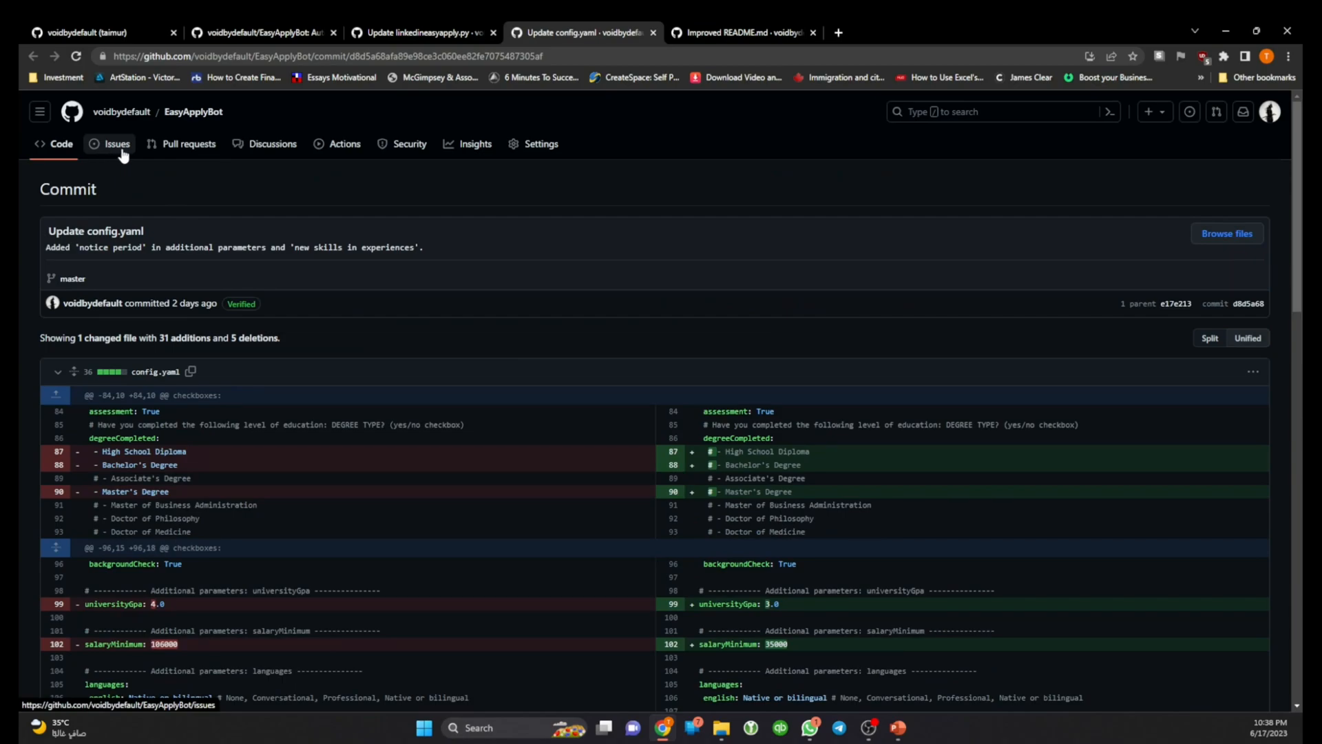
{"action": "scroll", "scroll_direction": "down", "scroll_amount": 3}
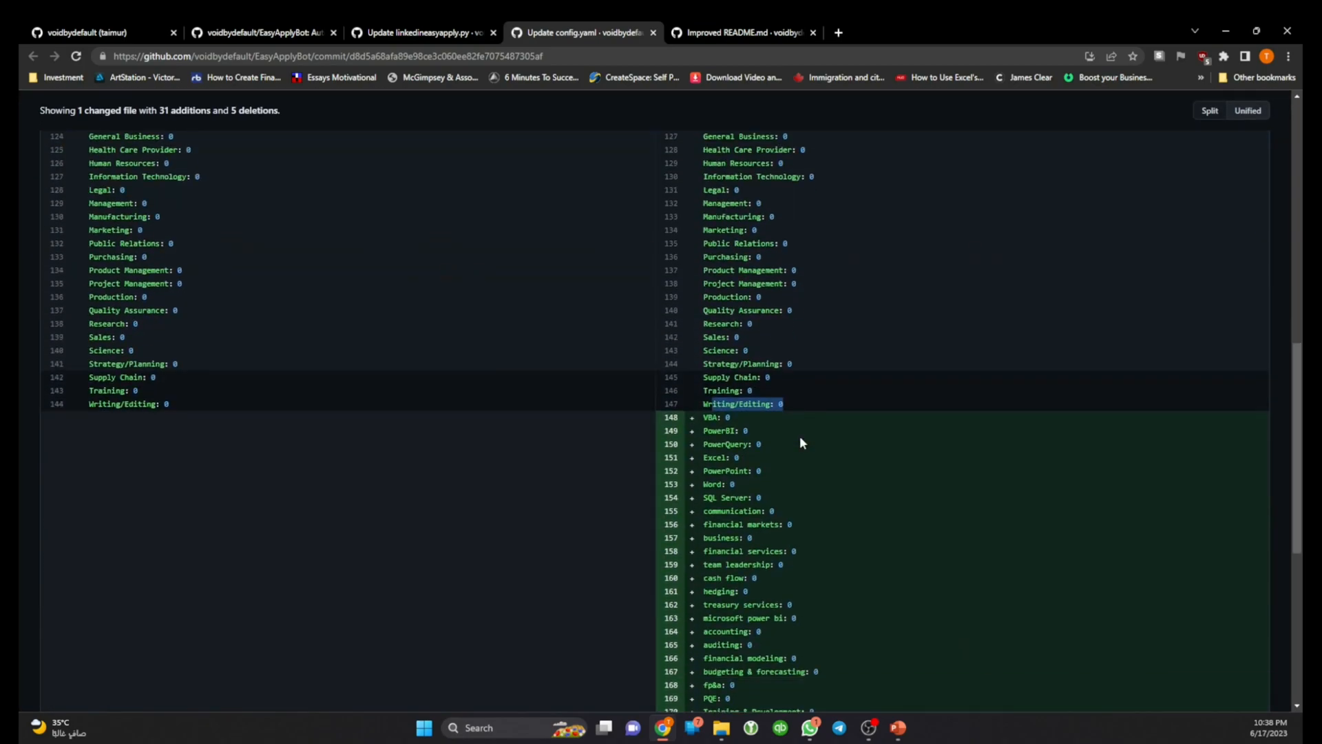
{"action": "scroll", "scroll_direction": "down", "scroll_amount": 3}
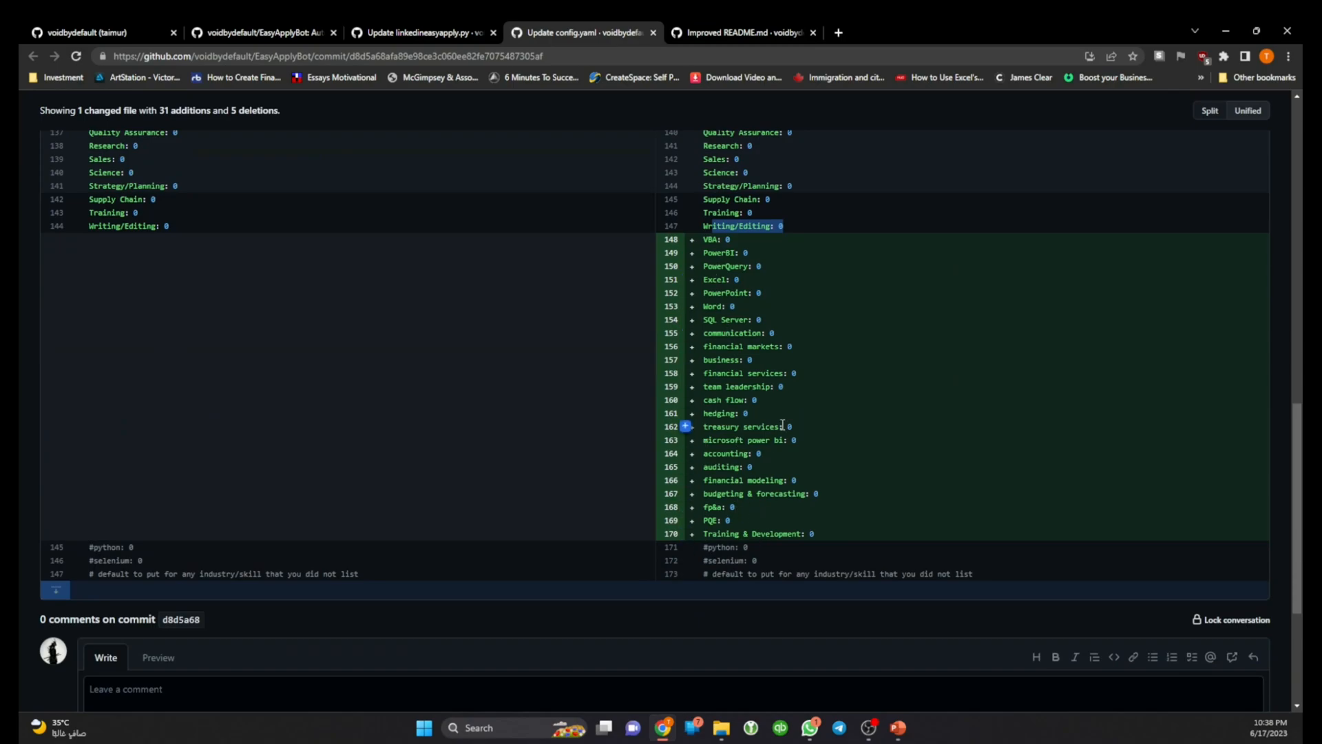
{"action": "mouse_move", "coordinate": [832, 542]}
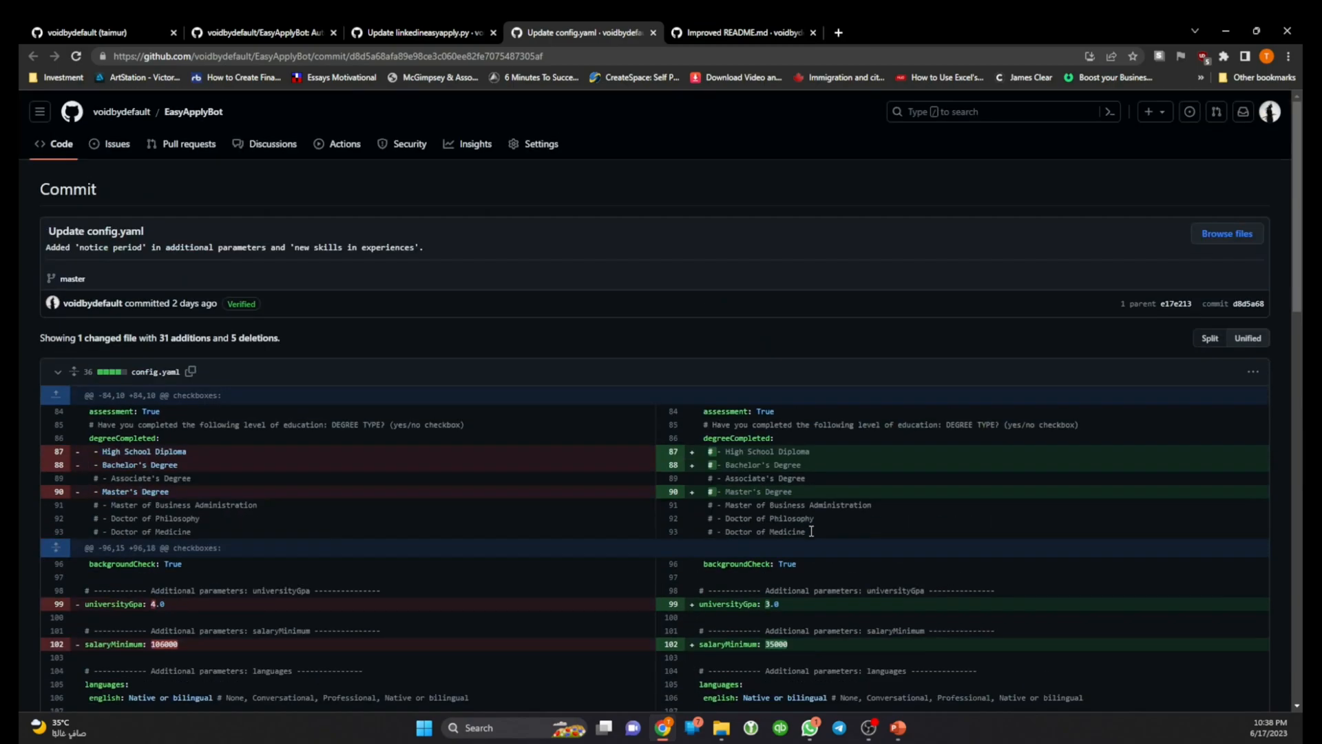
Step: From the profile, reopen EasyApplyBot and follow its 'forked from' link to madingess/EasyApplyBot
{"action": "left_click", "coordinate": [741, 32]}
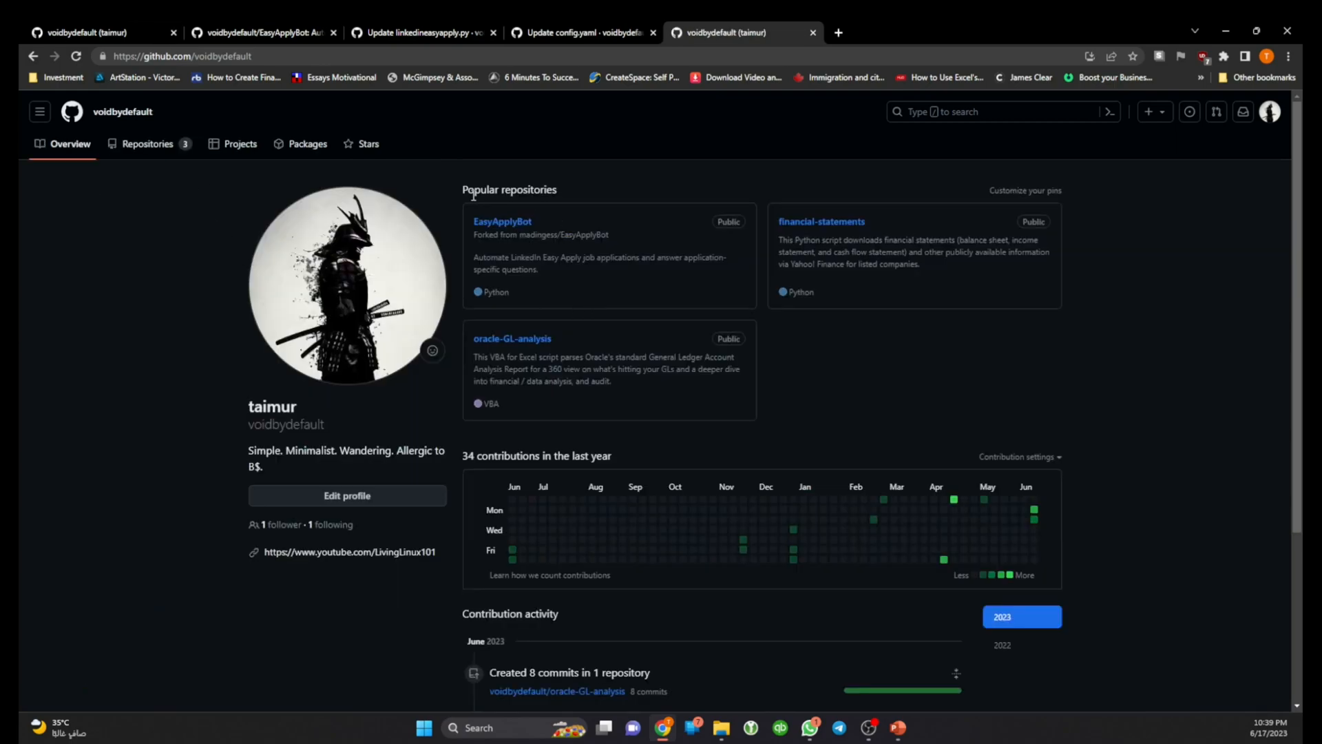
{"action": "left_click", "coordinate": [502, 220]}
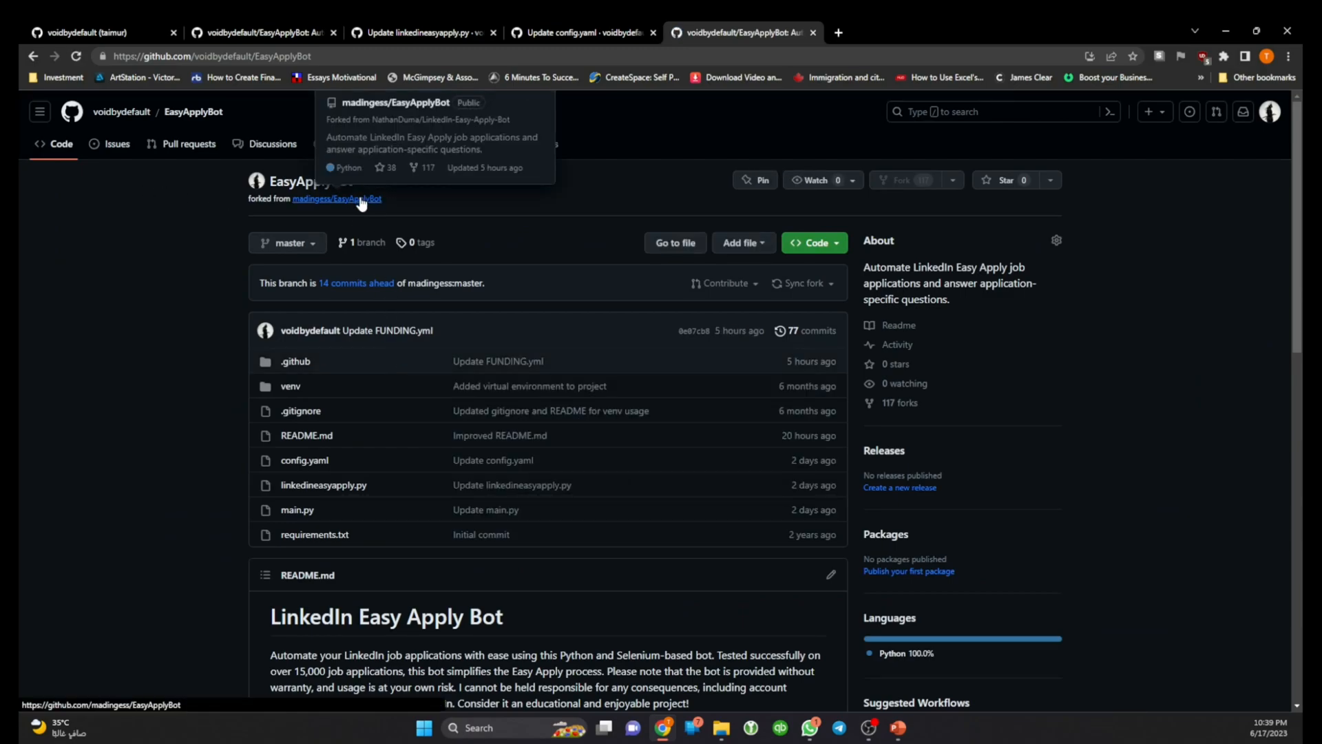
{"action": "left_click", "coordinate": [336, 198]}
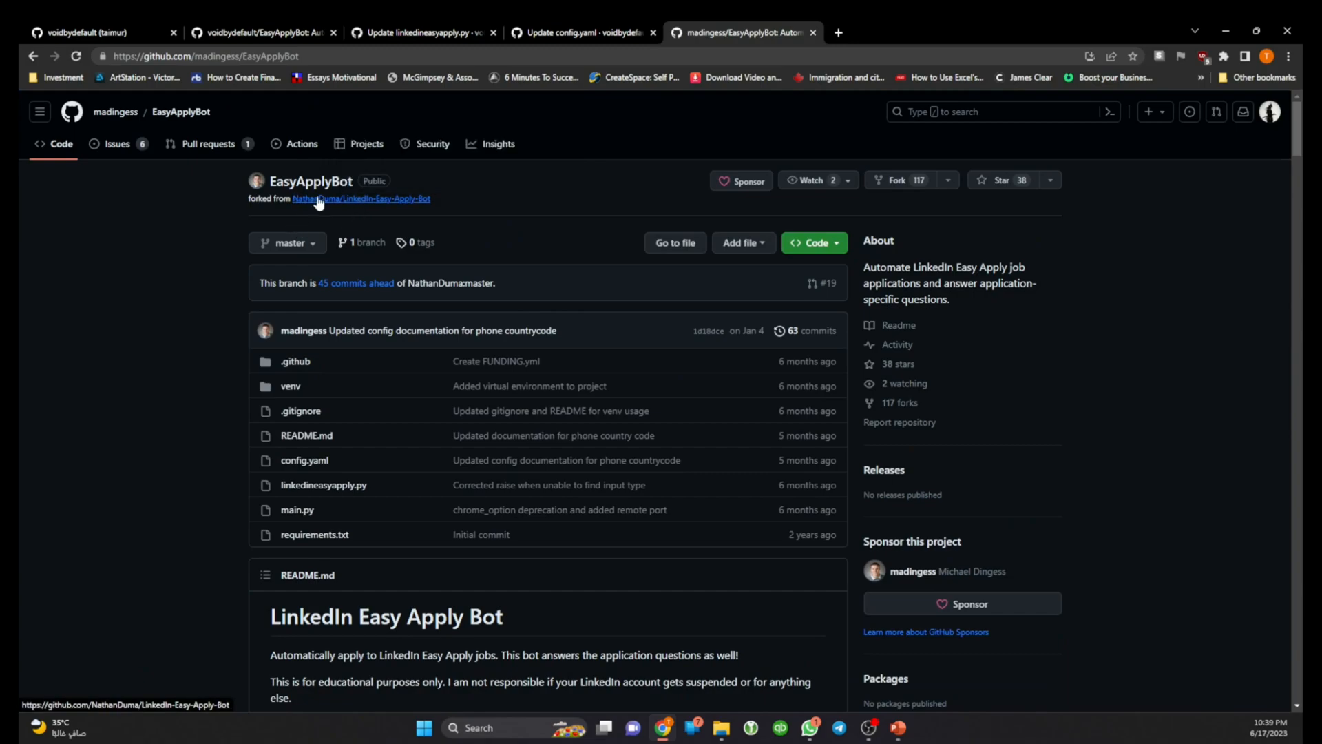
{"action": "mouse_move", "coordinate": [328, 226]}
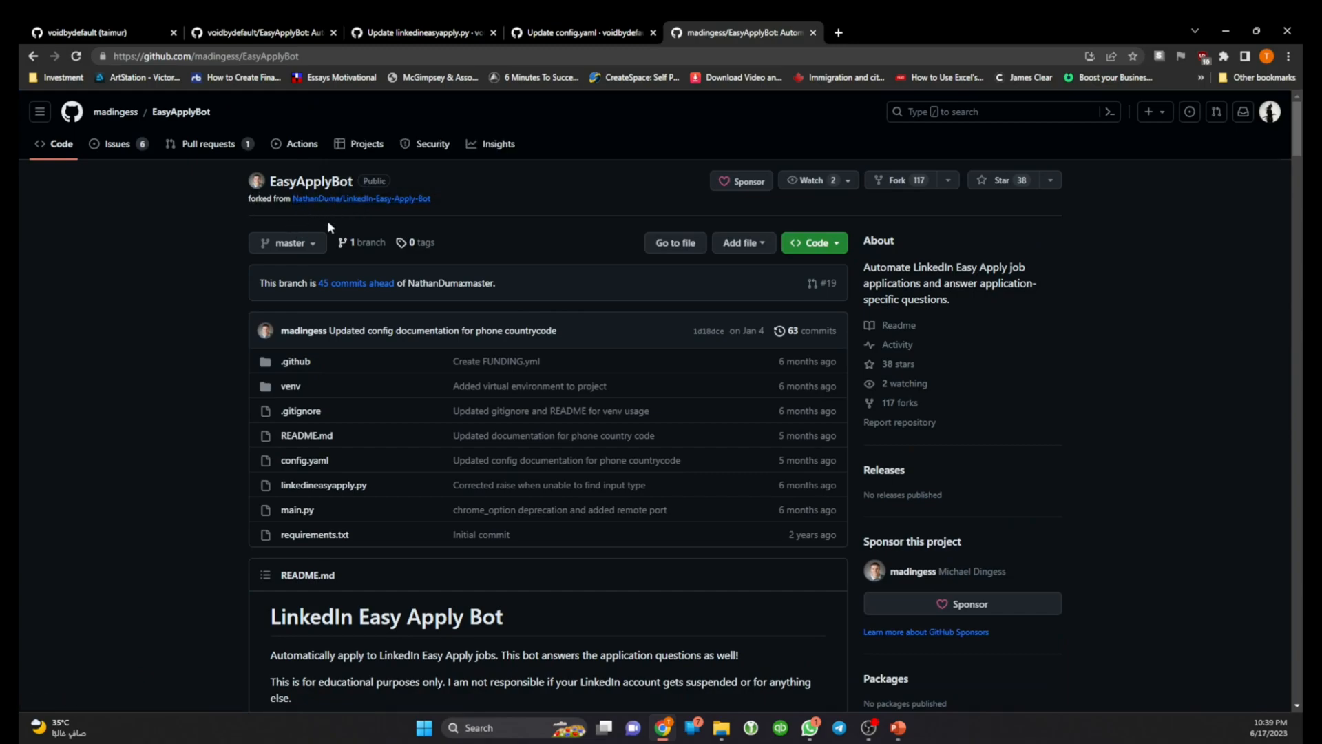
{"action": "mouse_move", "coordinate": [355, 282]}
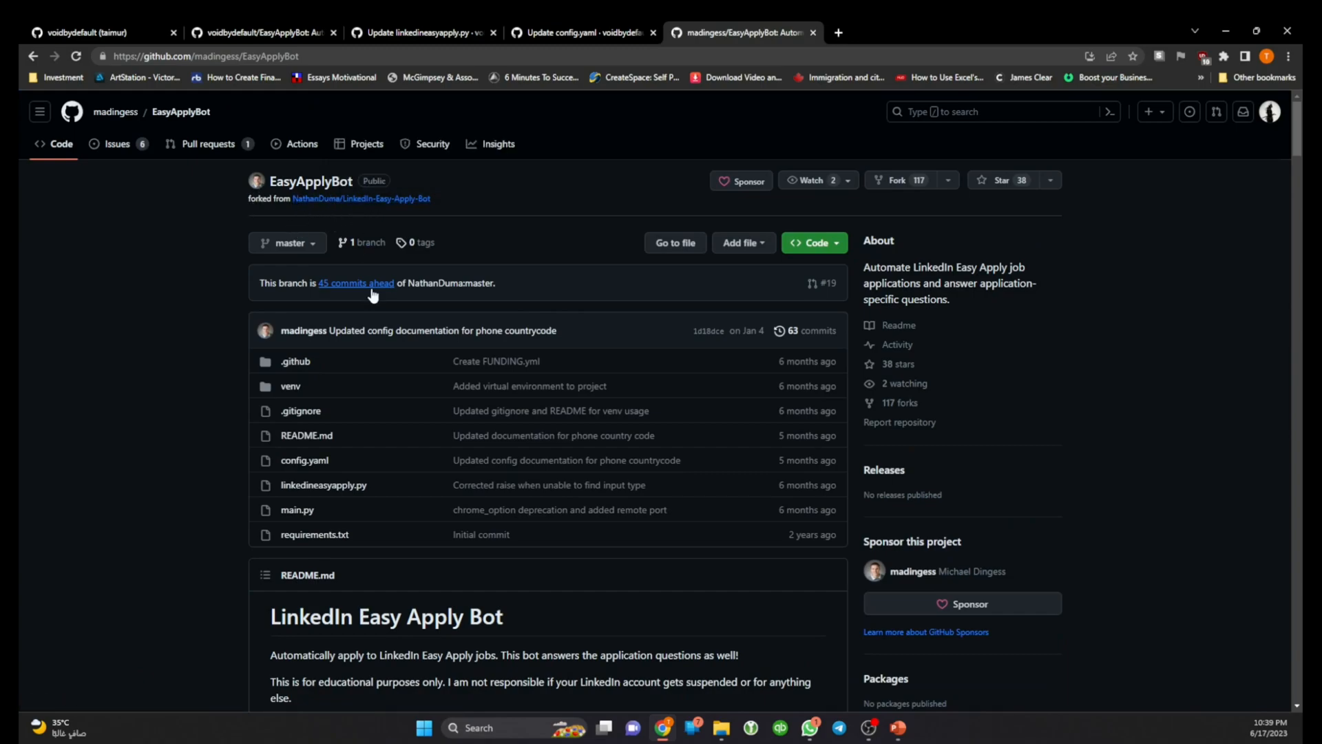
{"action": "mouse_move", "coordinate": [213, 178]}
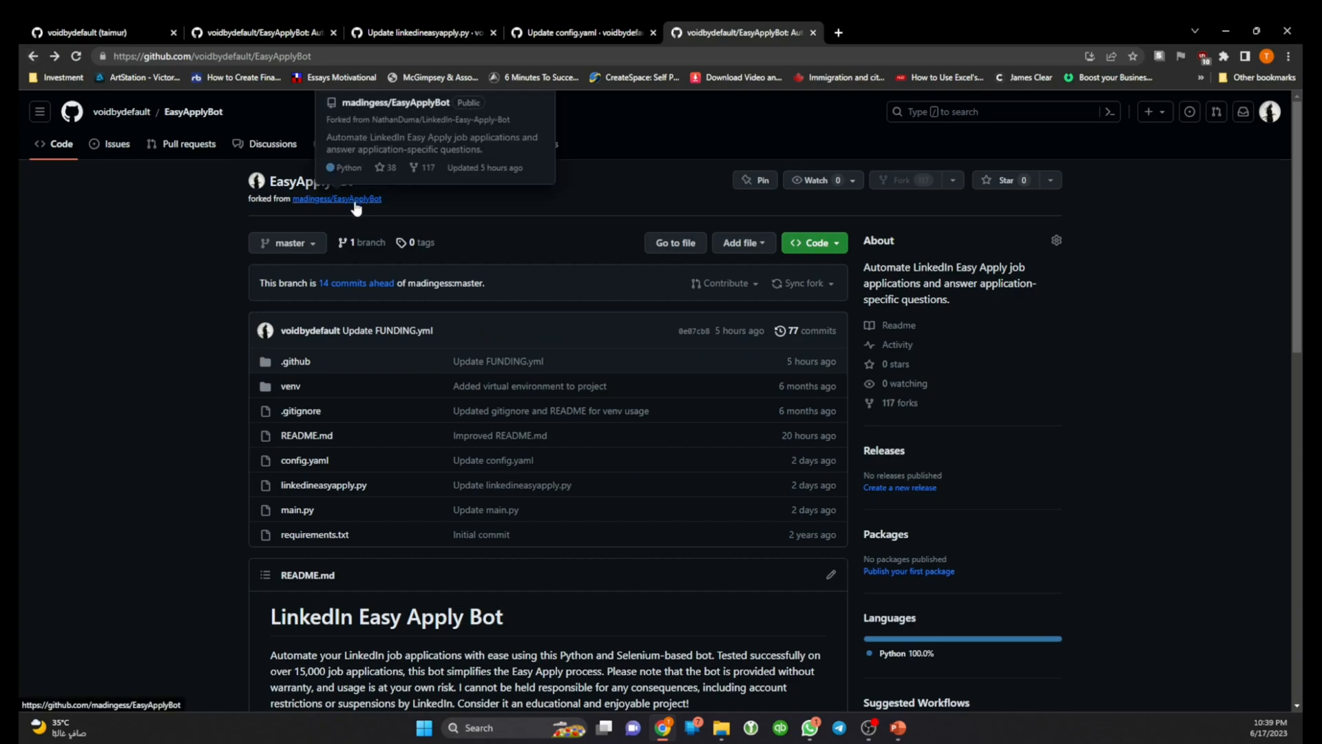
{"action": "mouse_move", "coordinate": [327, 255]}
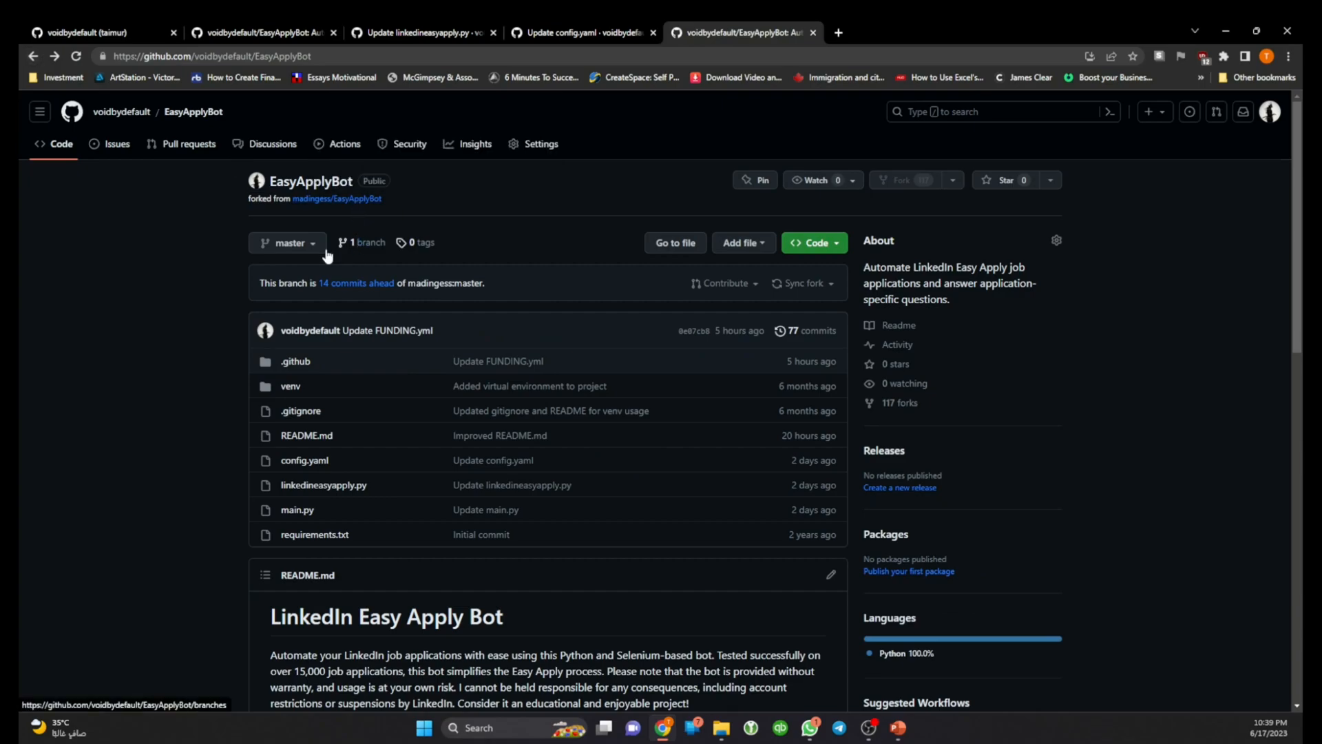
{"action": "mouse_move", "coordinate": [303, 404]}
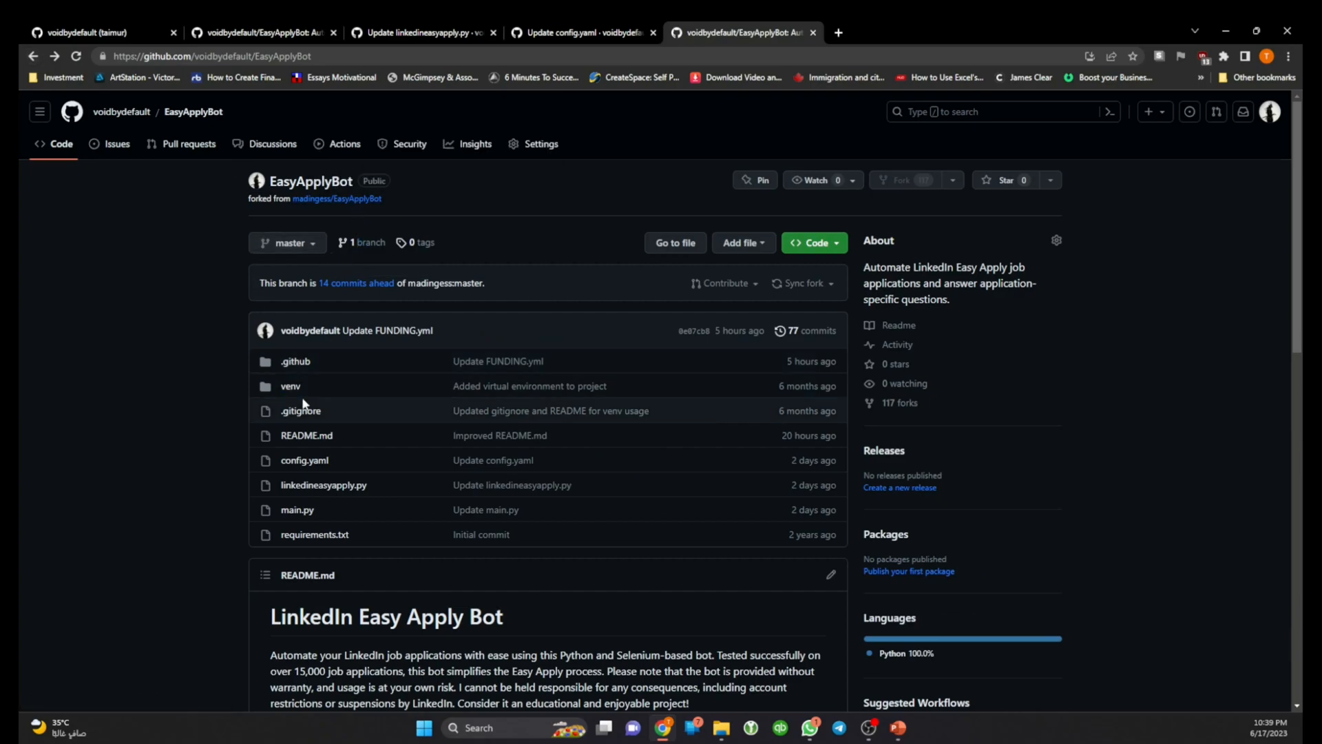
{"action": "scroll", "scroll_direction": "down", "scroll_amount": 3}
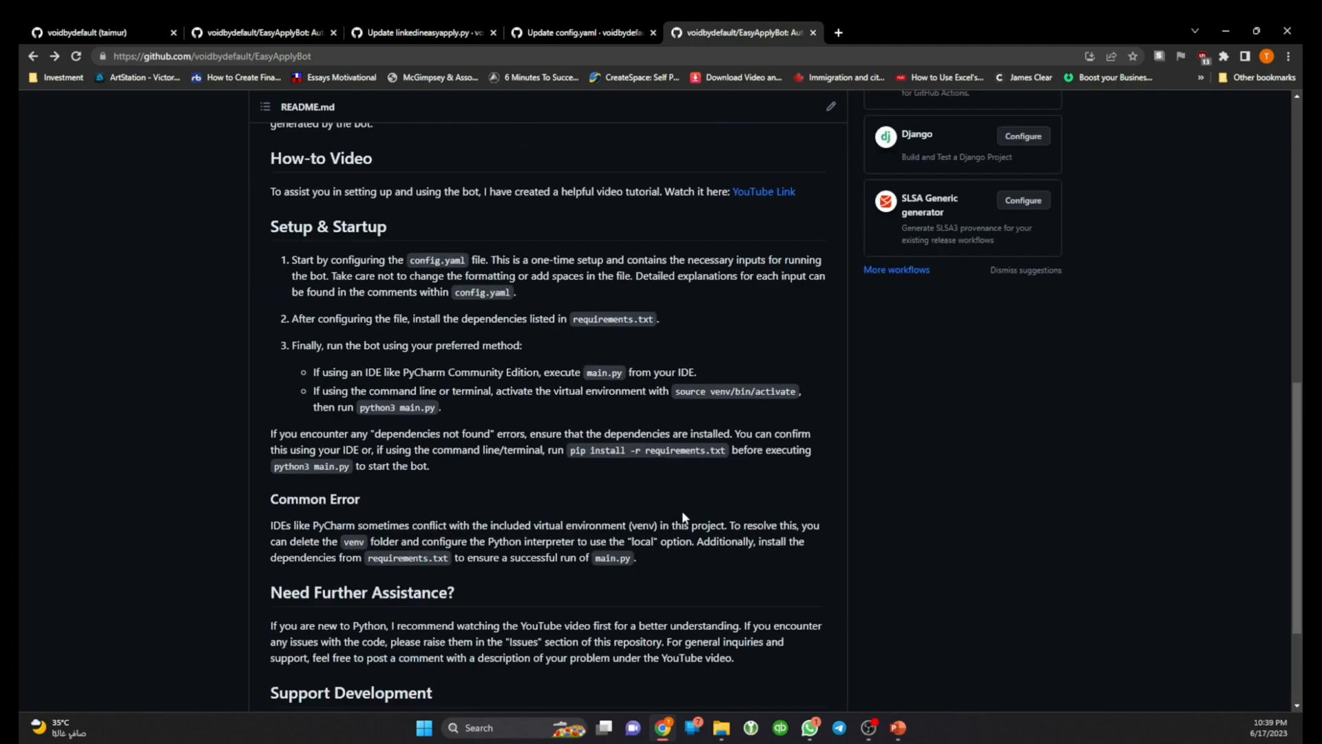
{"action": "scroll", "scroll_direction": "up", "scroll_amount": 3}
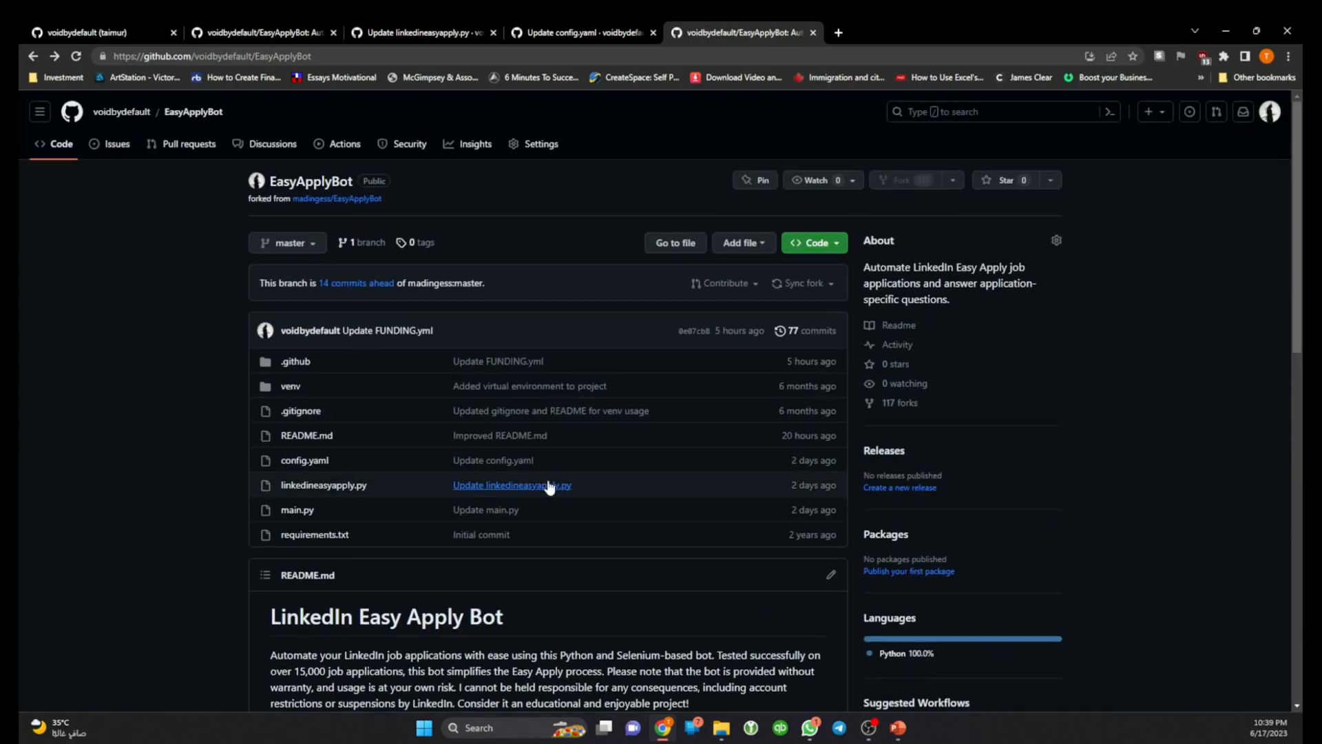
{"action": "scroll", "scroll_direction": "down", "scroll_amount": 3}
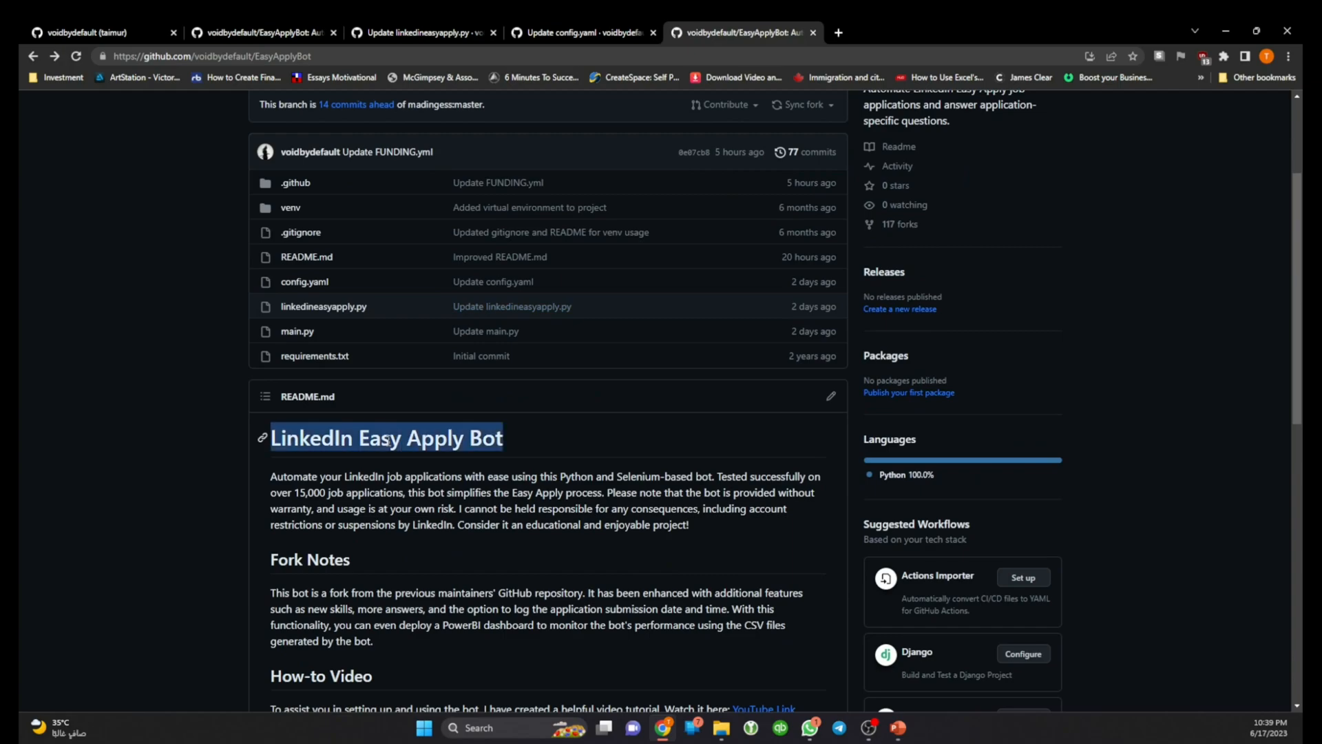
{"action": "scroll", "scroll_direction": "down", "scroll_amount": 3}
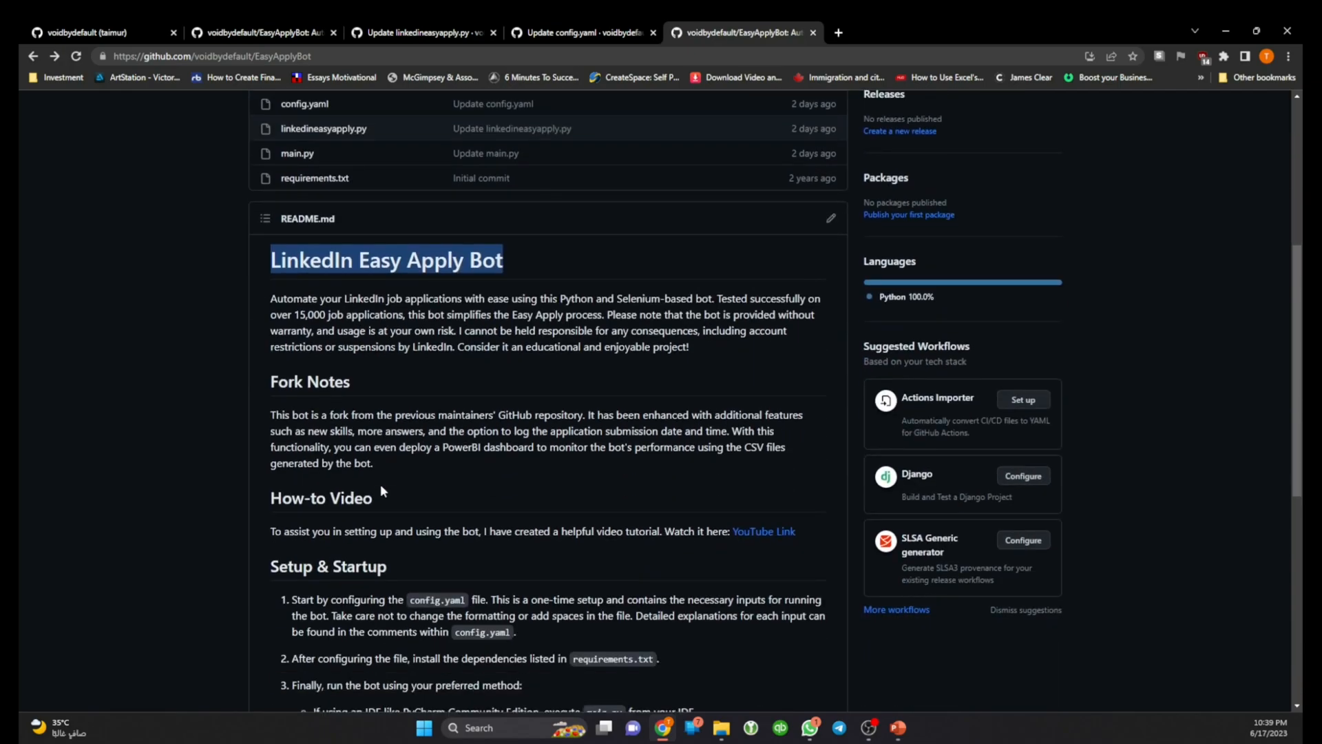